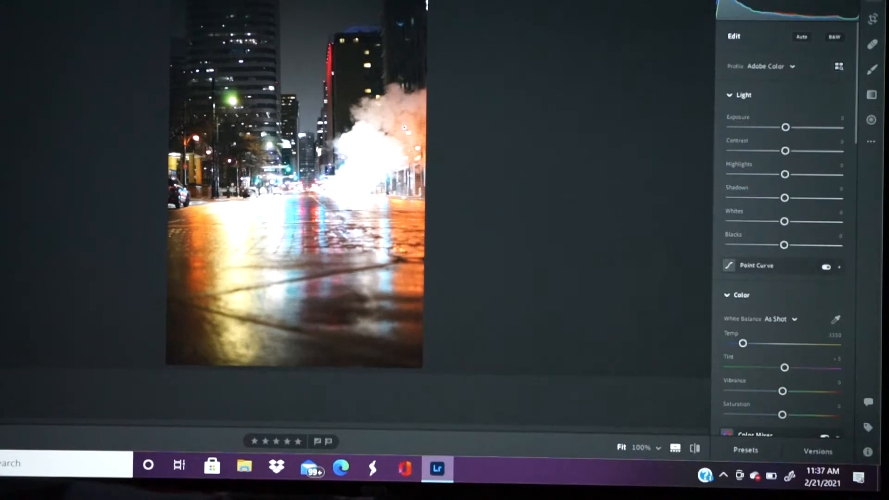
pyautogui.moveTo(402, 130)
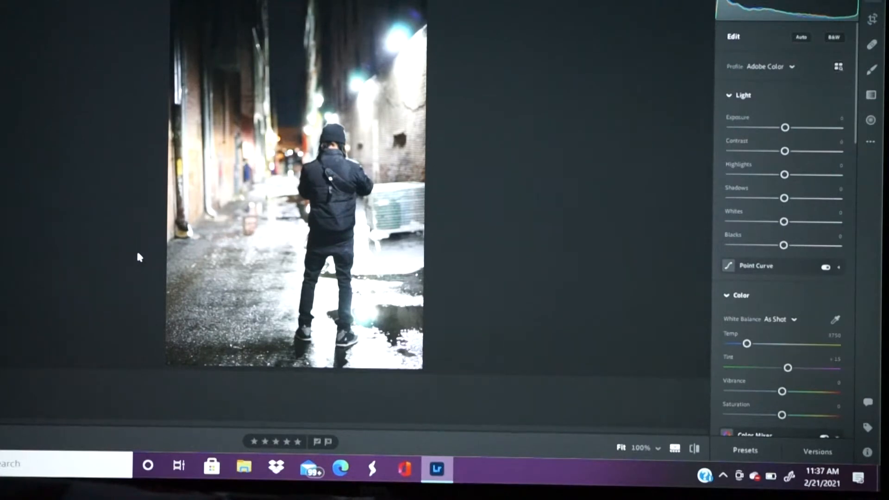
pyautogui.moveTo(21, 432)
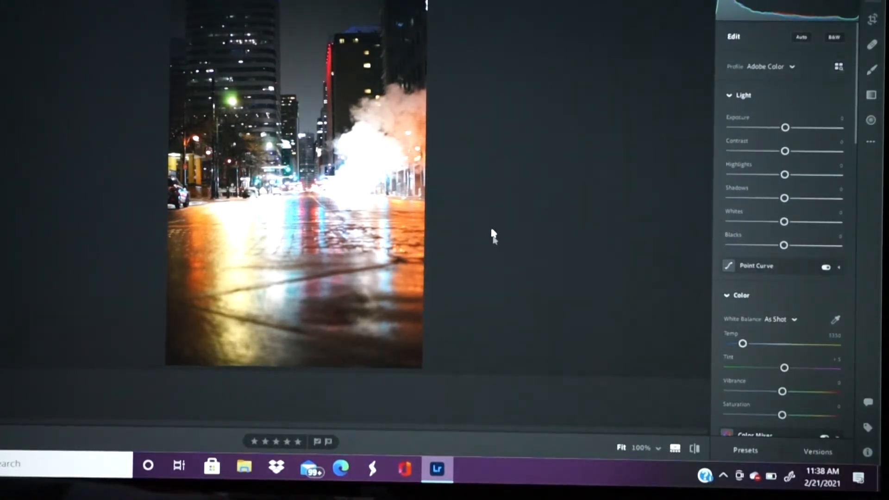
pyautogui.moveTo(810, 119)
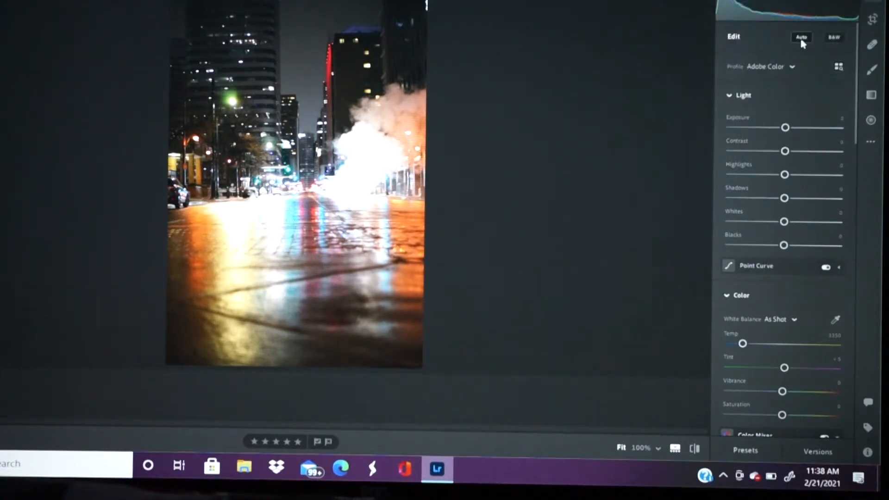
# Apply Auto tone, then set Contrast to +50 and ease Vibrance back to +8
pyautogui.click(802, 37)
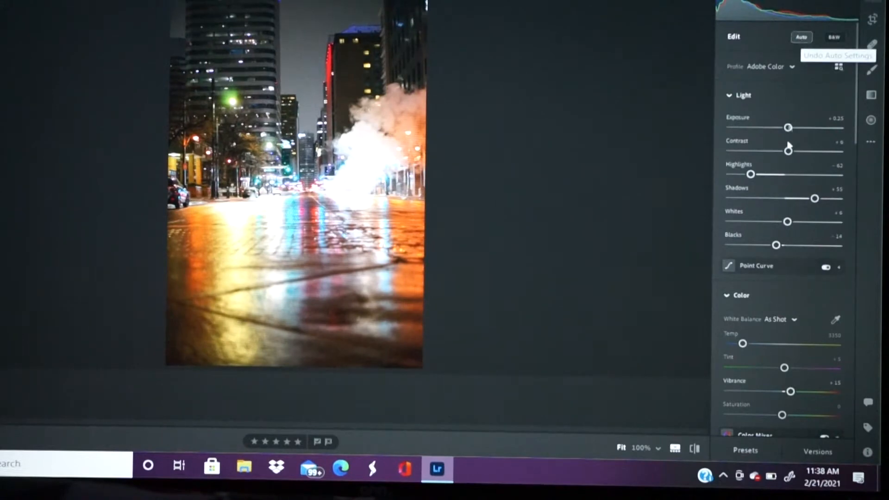
pyautogui.moveTo(860, 152)
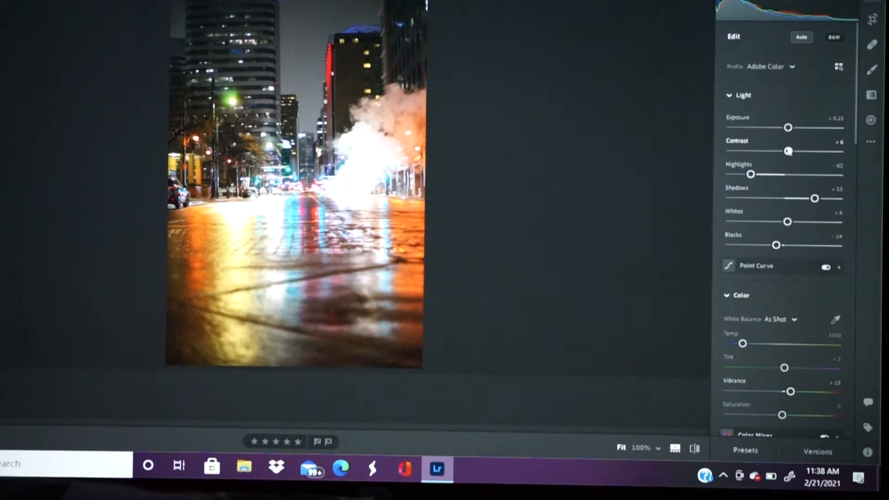
pyautogui.moveTo(787, 150); pyautogui.dragTo(806, 150)
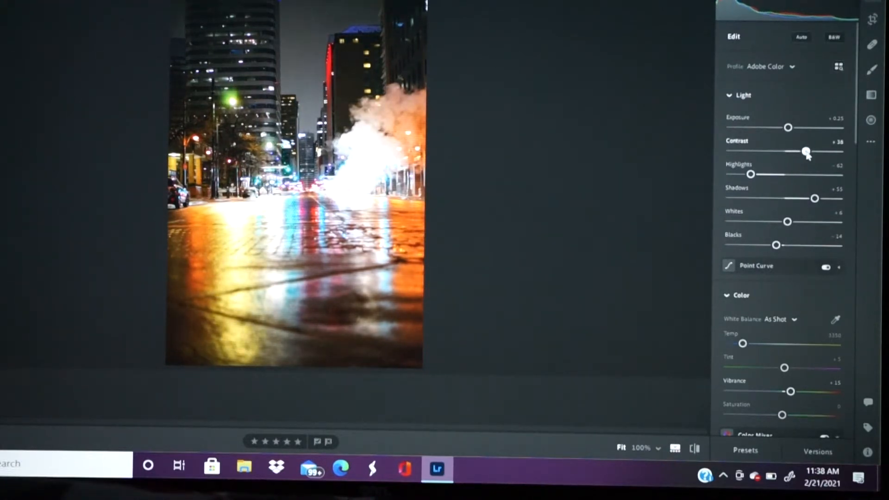
pyautogui.moveTo(805, 151); pyautogui.dragTo(812, 151)
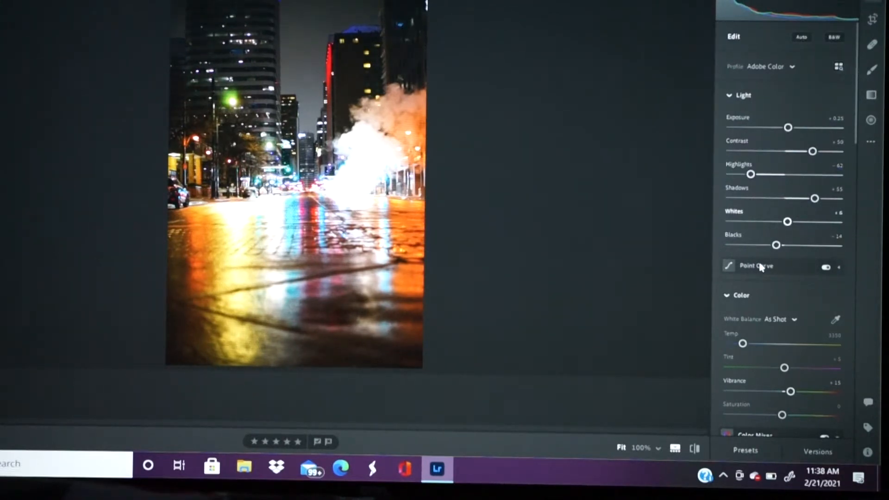
pyautogui.scroll(-3)
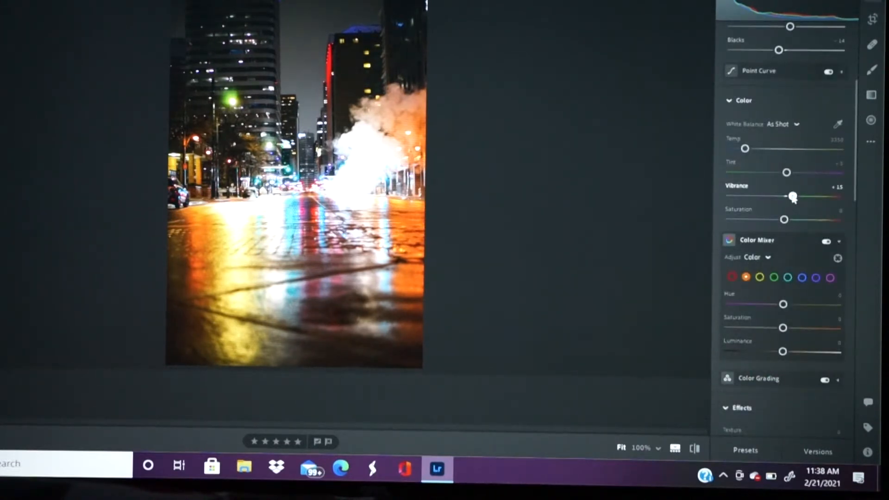
pyautogui.moveTo(794, 196); pyautogui.dragTo(788, 195)
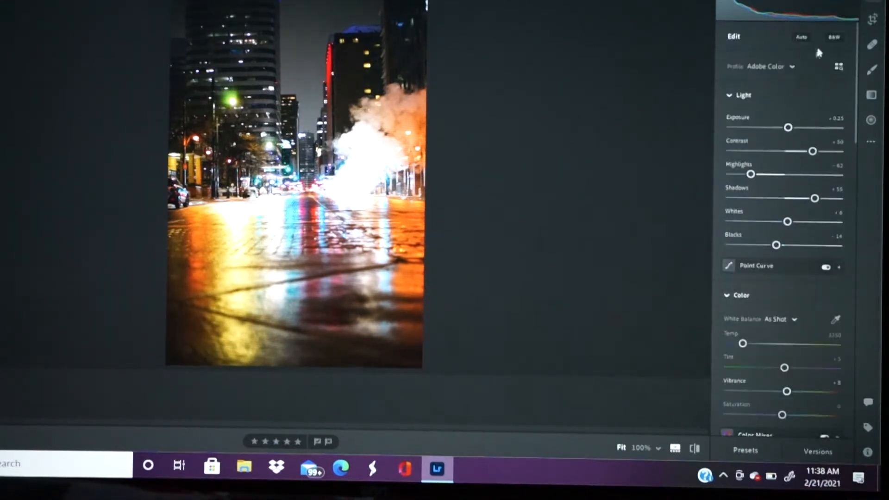
pyautogui.click(833, 37)
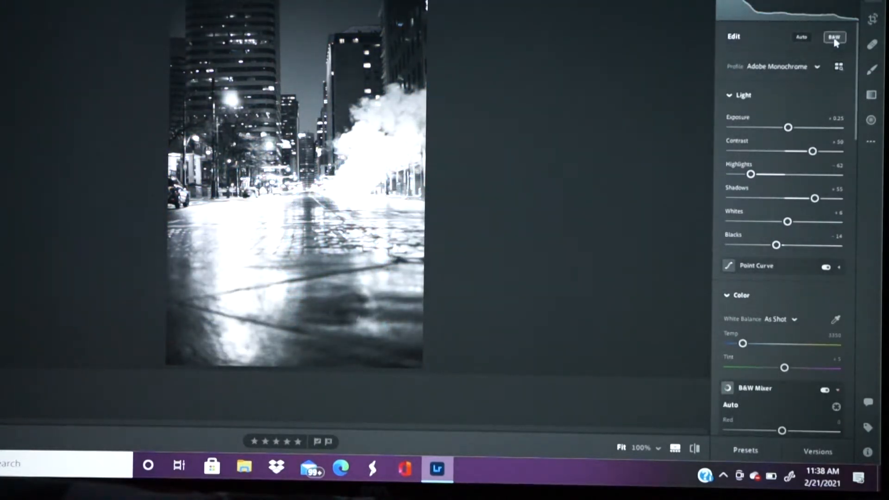
pyautogui.click(834, 36)
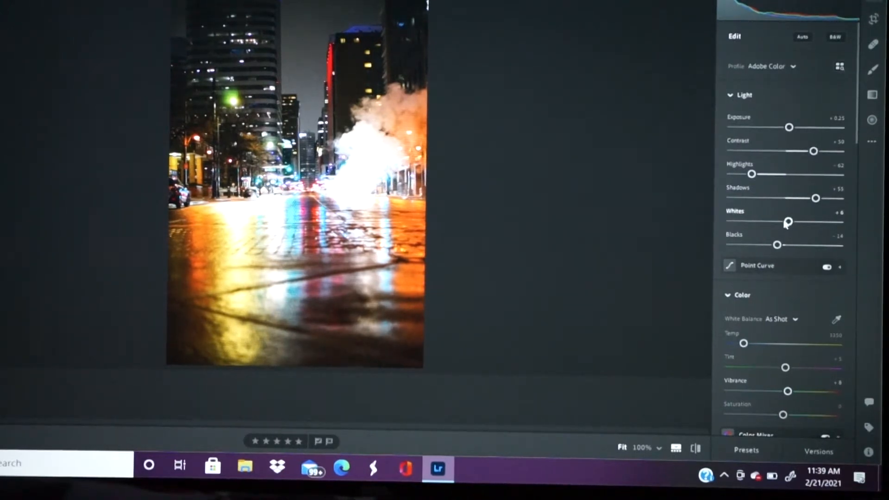
# Pull Whites and Highlights both down to -100 to tame the bright steam and reflections
pyautogui.moveTo(787, 221); pyautogui.dragTo(775, 221)
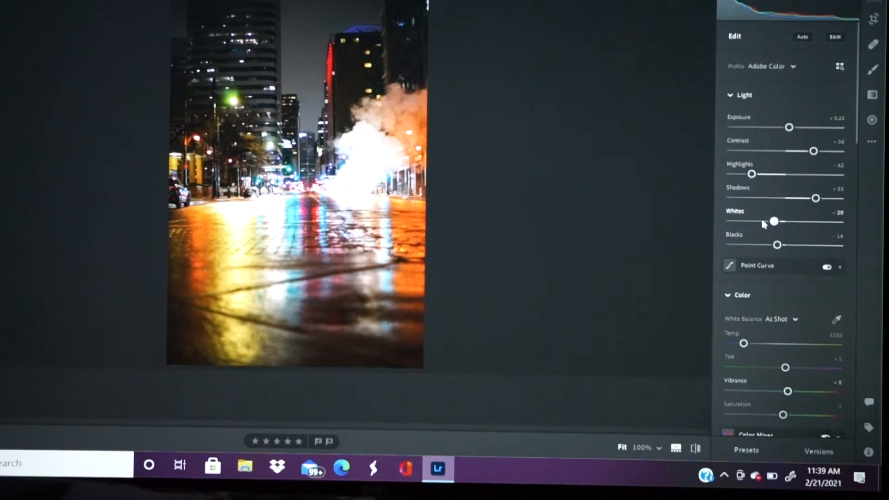
pyautogui.moveTo(774, 221); pyautogui.dragTo(737, 221)
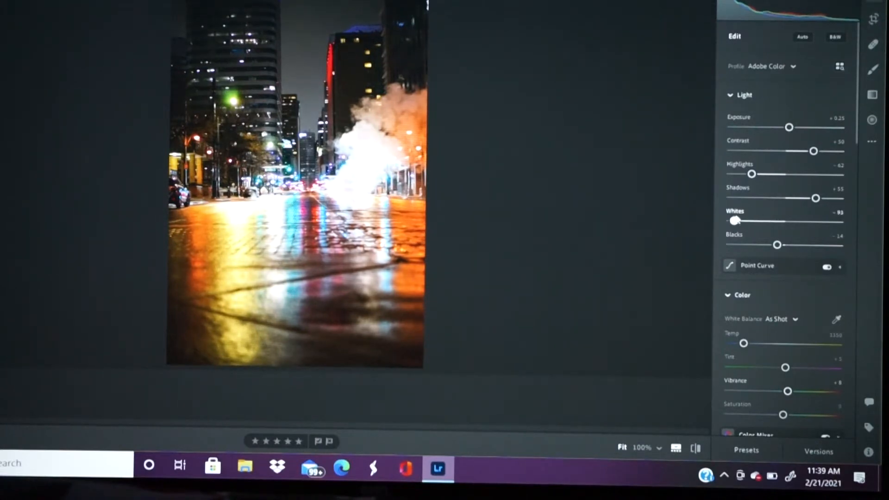
pyautogui.moveTo(738, 221); pyautogui.dragTo(731, 220)
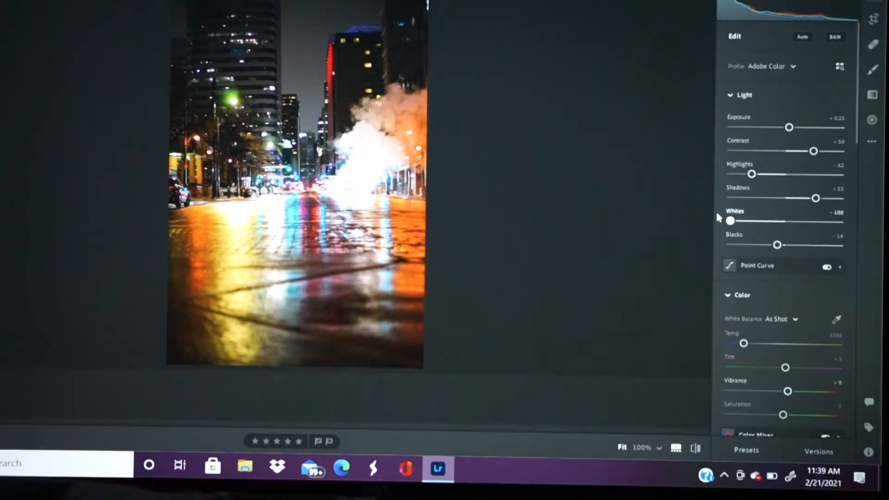
pyautogui.moveTo(752, 174); pyautogui.dragTo(734, 175)
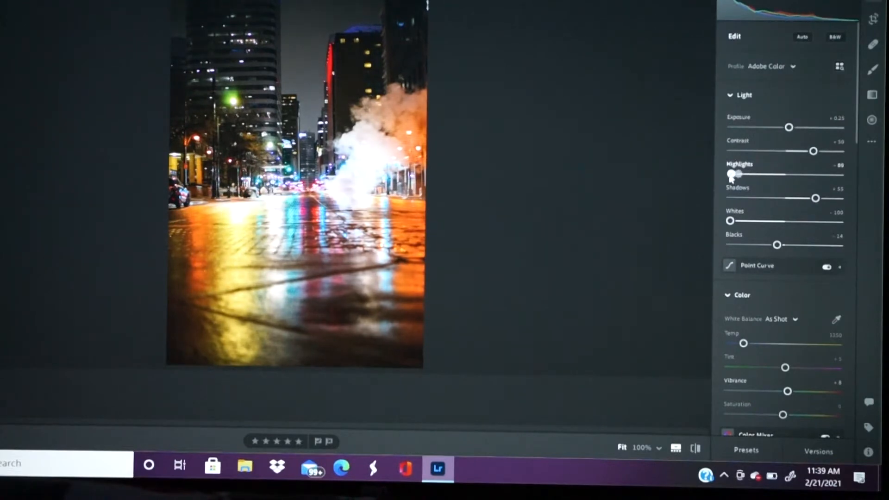
pyautogui.moveTo(736, 174); pyautogui.dragTo(730, 174)
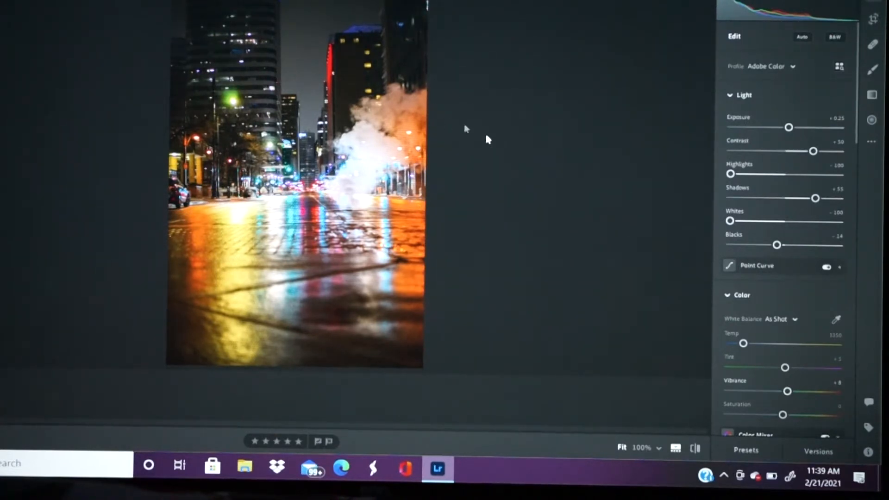
pyautogui.scroll(-3)
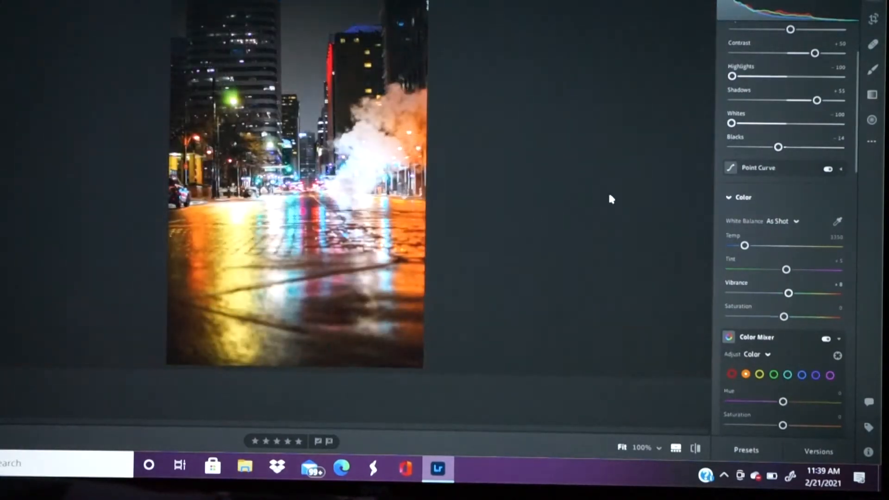
pyautogui.click(306, 191)
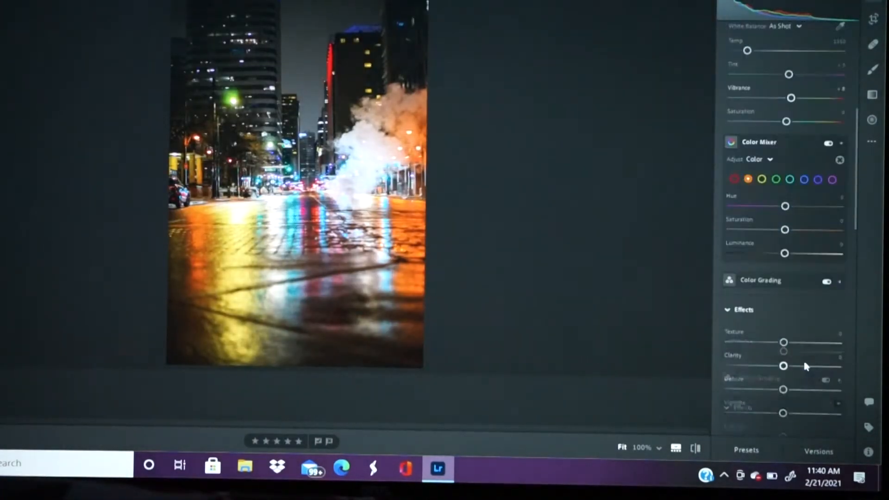
# Raise Noise Reduction to 18, inspect the grain zoomed in, then settle it at 39
pyautogui.scroll(-3)
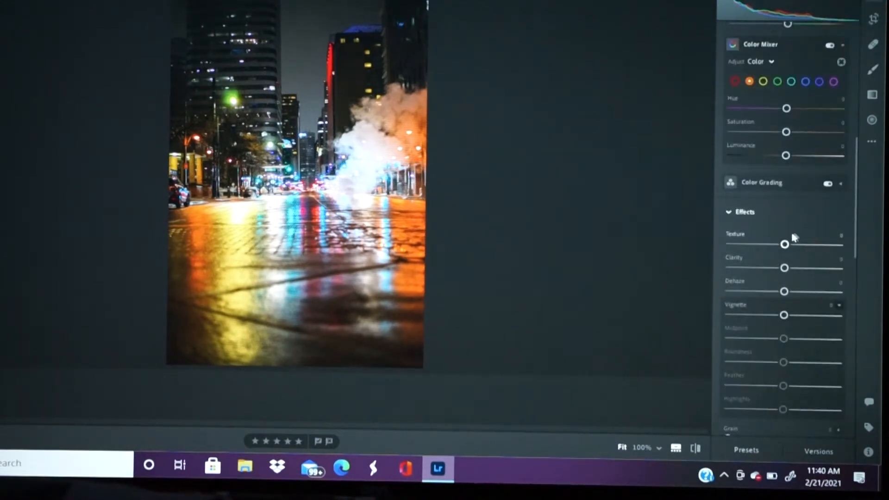
pyautogui.scroll(-3)
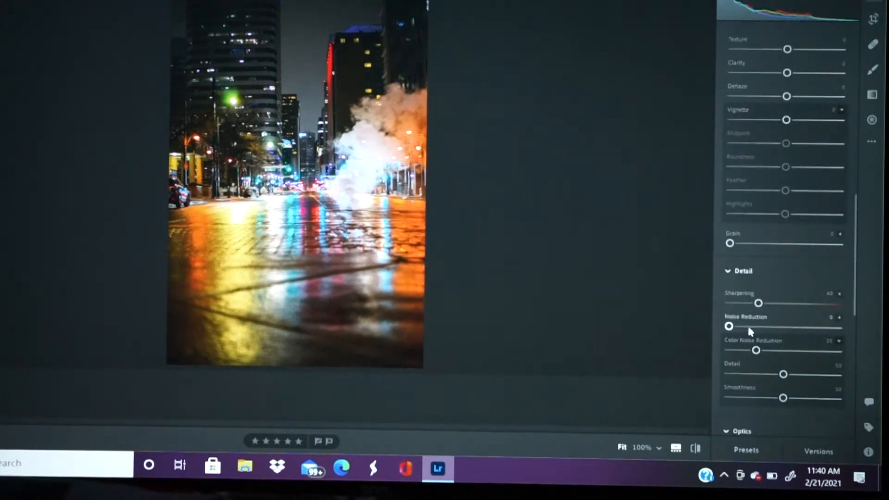
pyautogui.moveTo(728, 327); pyautogui.dragTo(749, 327)
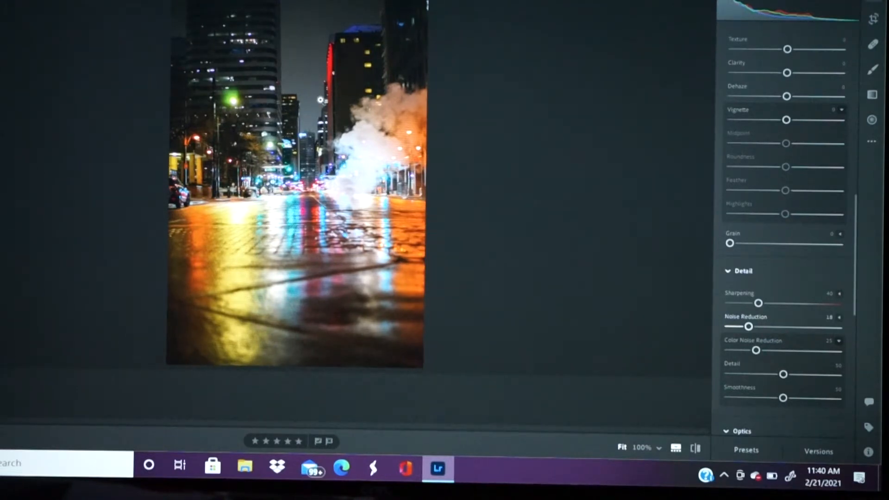
pyautogui.rightClick(304, 302)
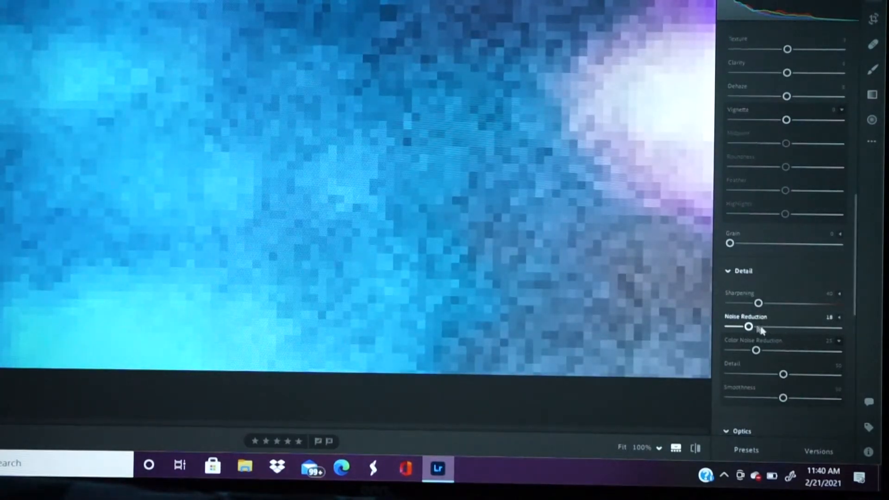
pyautogui.moveTo(749, 327); pyautogui.dragTo(772, 327)
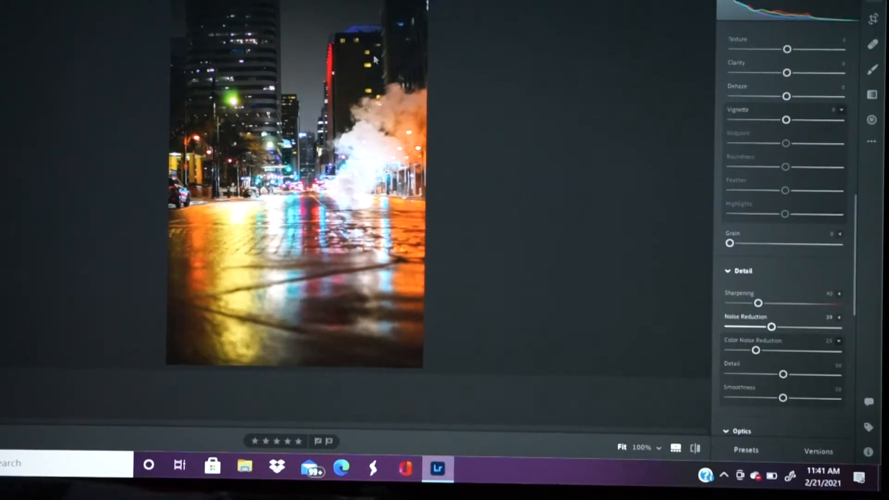
pyautogui.moveTo(360, 209)
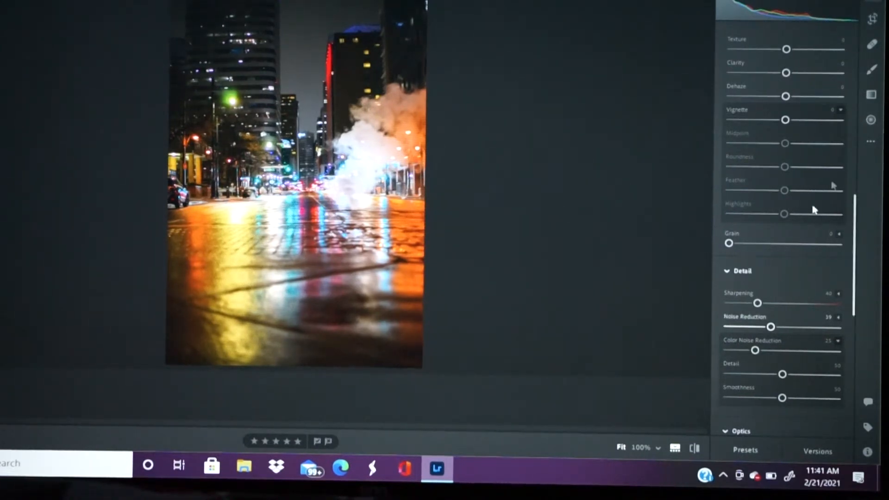
# Set the Vignette to about -45, compare against the original, then fine-tune its strength
pyautogui.moveTo(784, 119); pyautogui.dragTo(784, 120)
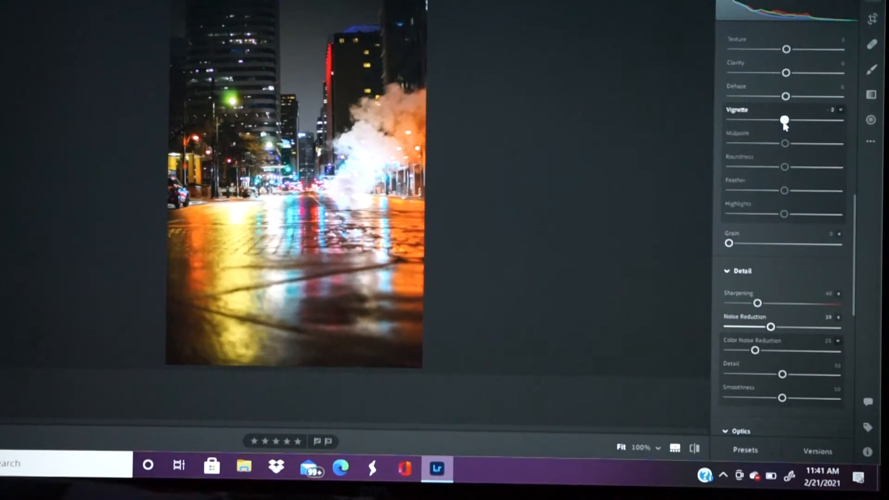
pyautogui.moveTo(784, 120); pyautogui.dragTo(768, 119)
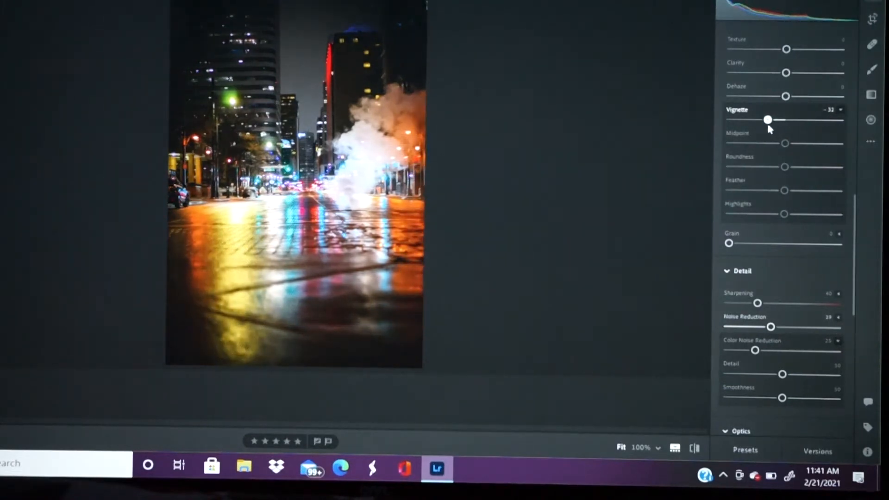
pyautogui.moveTo(767, 120); pyautogui.dragTo(760, 119)
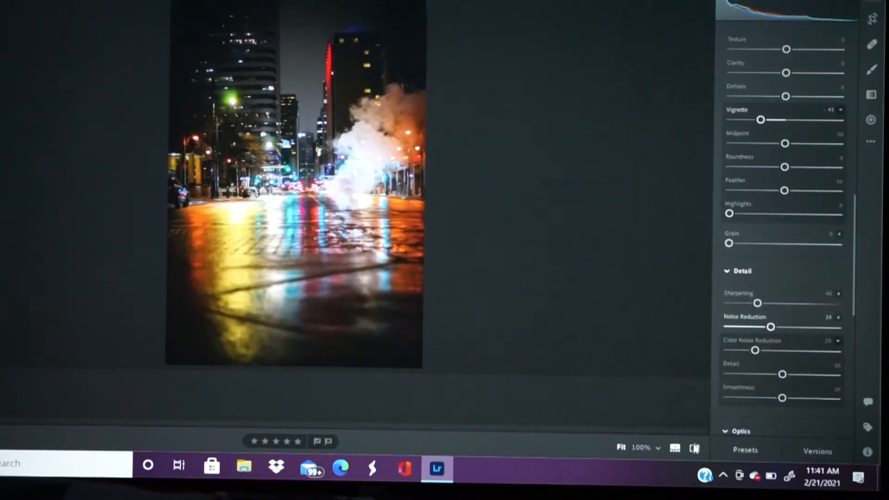
pyautogui.click(693, 448)
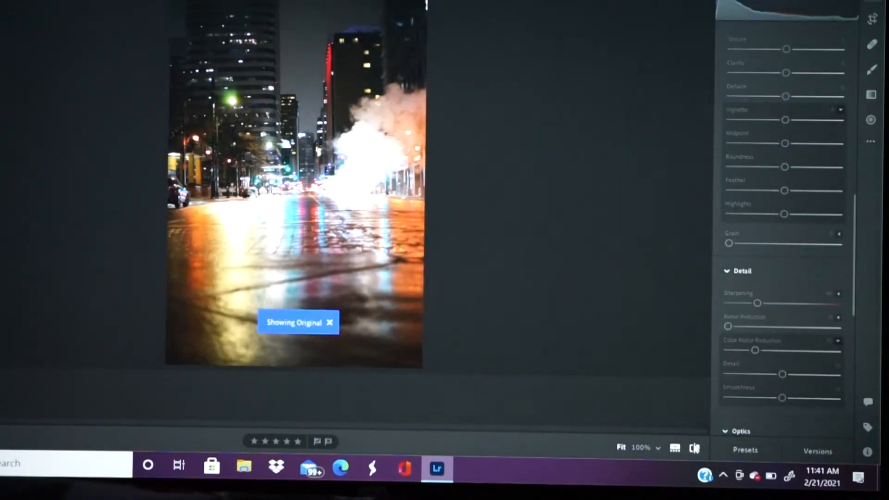
pyautogui.click(332, 322)
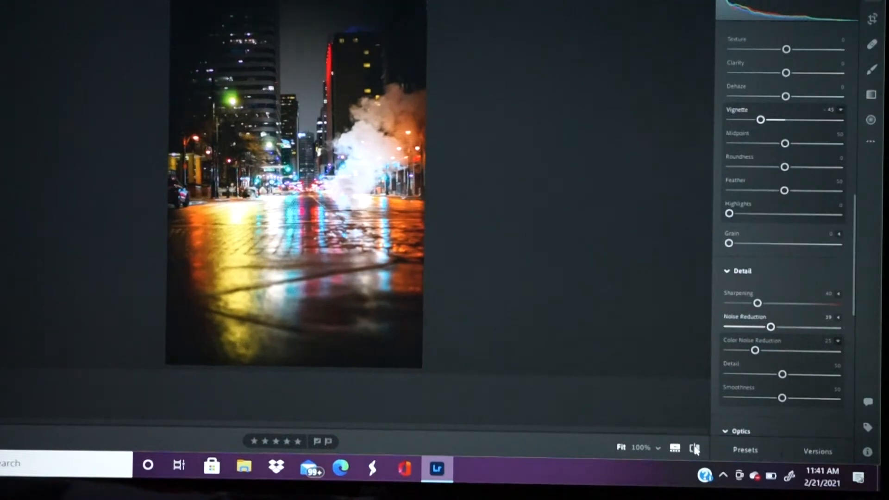
pyautogui.moveTo(808, 248)
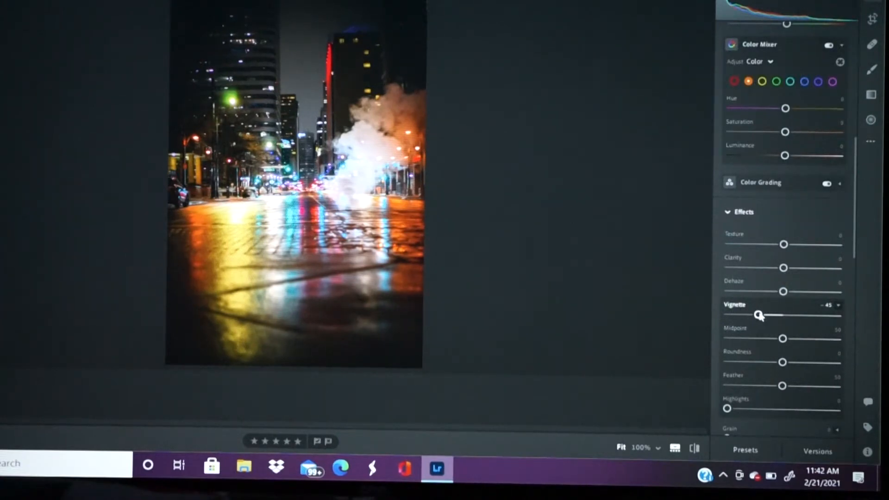
pyautogui.moveTo(760, 315); pyautogui.dragTo(777, 315)
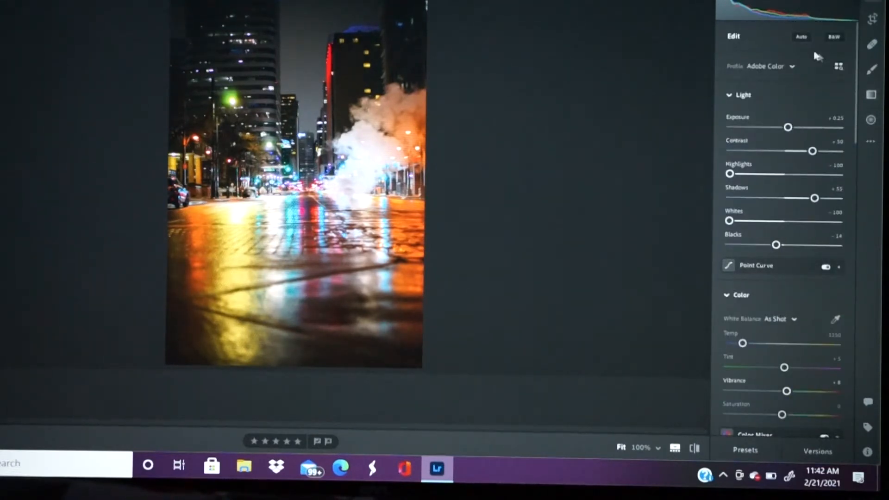
pyautogui.moveTo(741, 174)
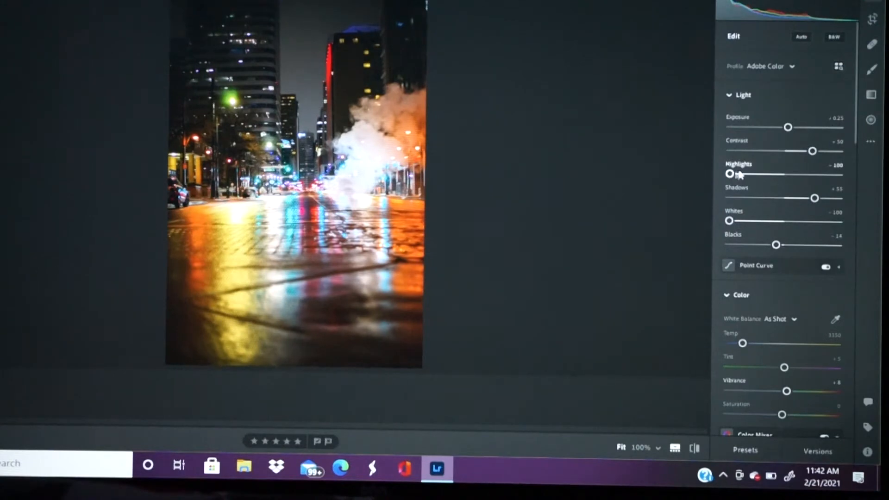
# Ease Highlights back to about -74 and Whites to about -56
pyautogui.moveTo(731, 175); pyautogui.dragTo(739, 174)
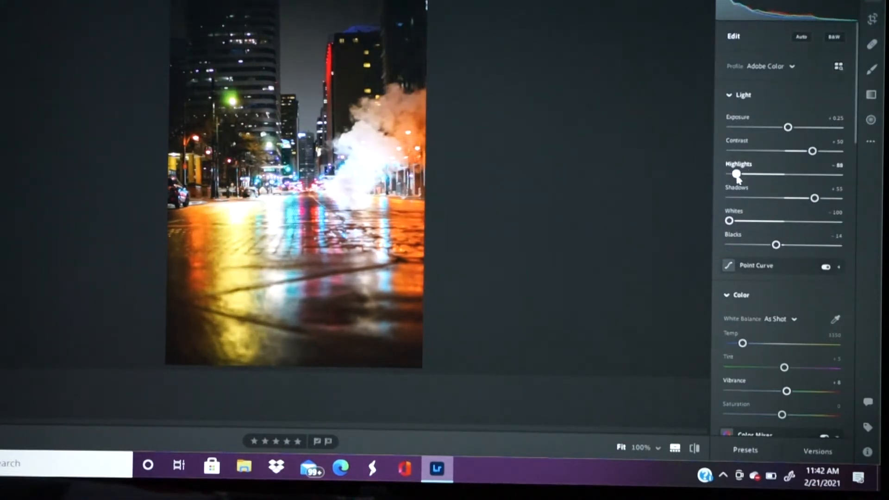
pyautogui.moveTo(738, 174); pyautogui.dragTo(745, 174)
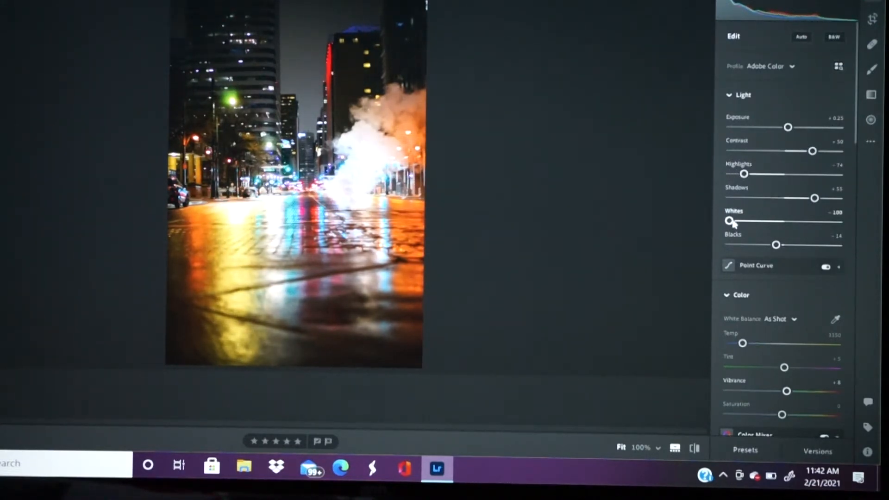
pyautogui.moveTo(731, 221); pyautogui.dragTo(767, 221)
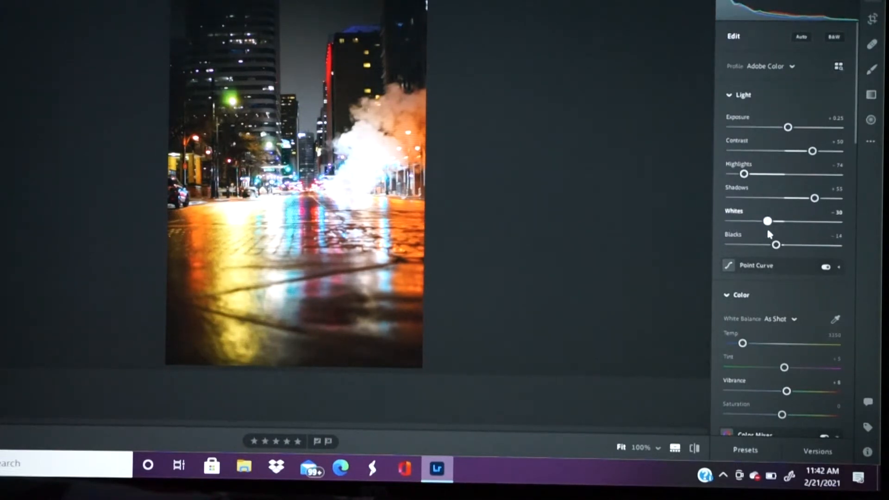
pyautogui.moveTo(767, 222); pyautogui.dragTo(754, 221)
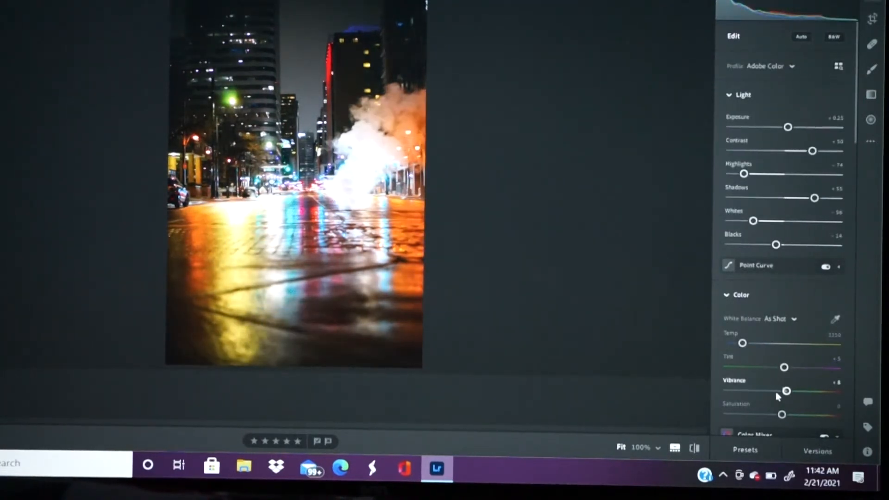
# Push Vibrance past +50, then settle it at about +29 for richer neon color
pyautogui.moveTo(786, 391); pyautogui.dragTo(810, 391)
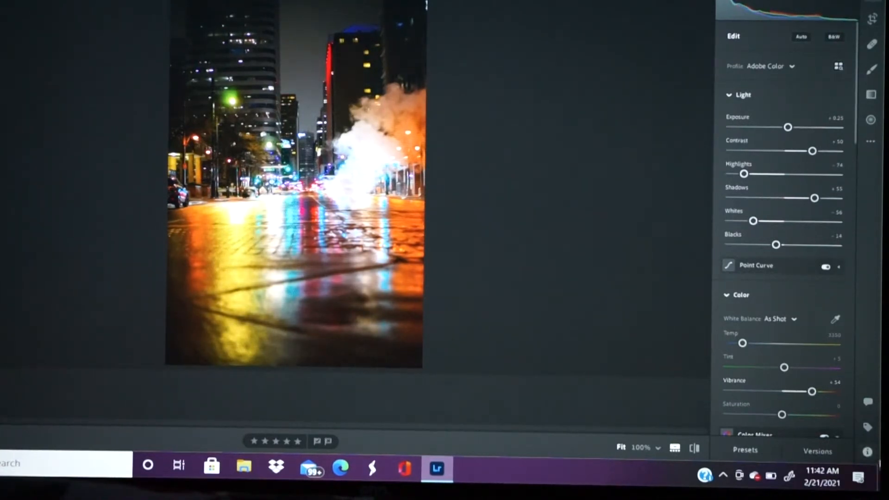
pyautogui.moveTo(813, 391); pyautogui.dragTo(808, 391)
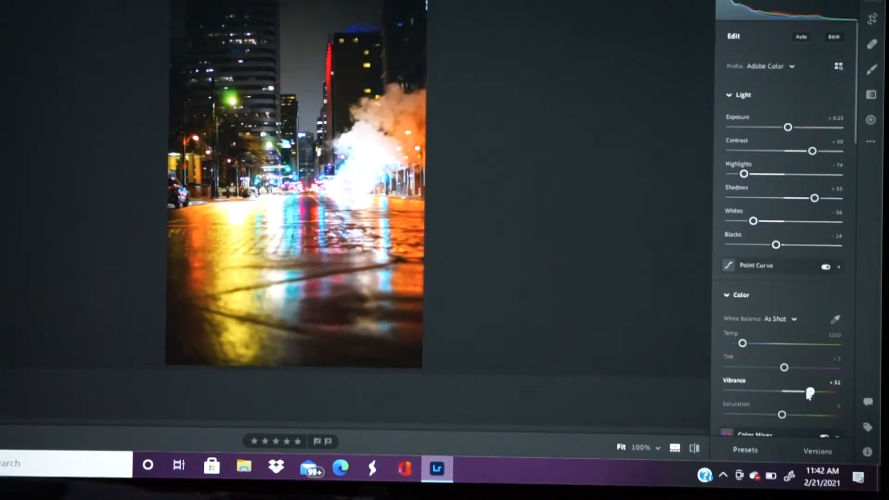
pyautogui.moveTo(810, 391); pyautogui.dragTo(797, 391)
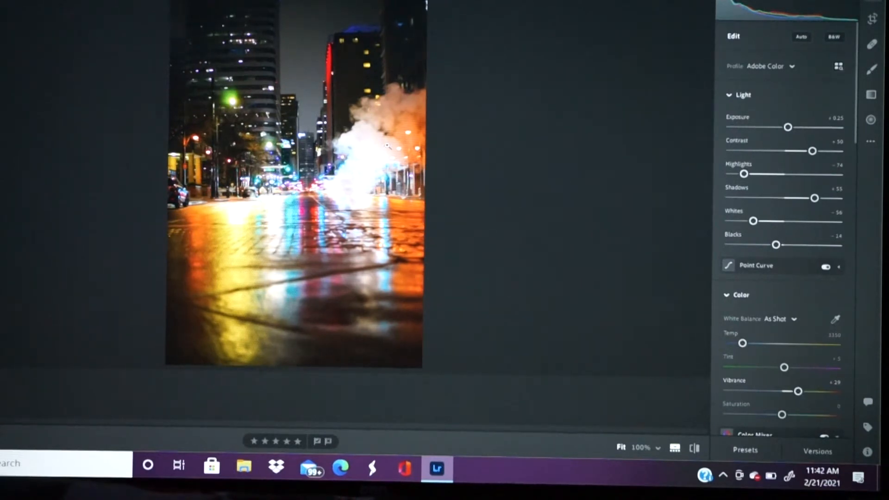
pyautogui.moveTo(653, 141)
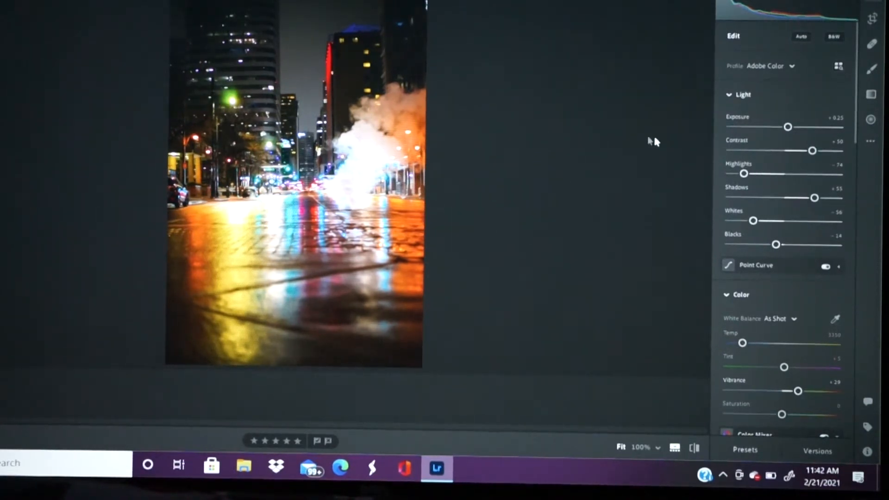
pyautogui.moveTo(550, 320)
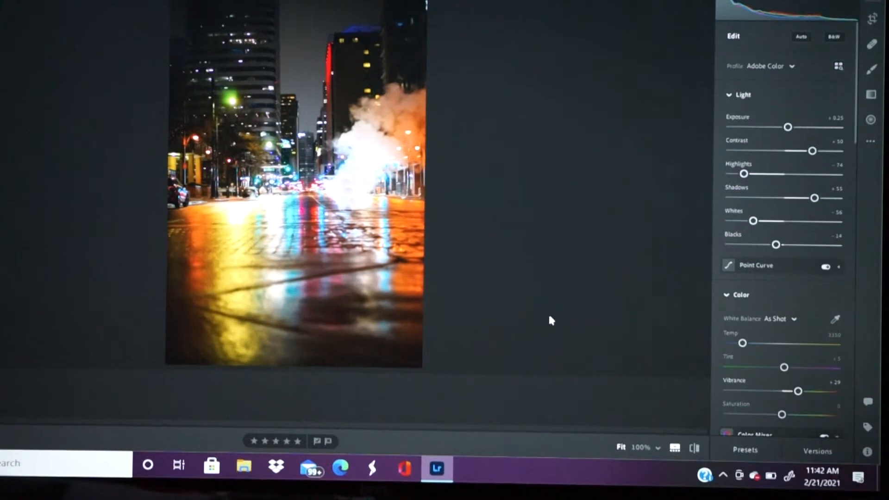
pyautogui.moveTo(857, 199)
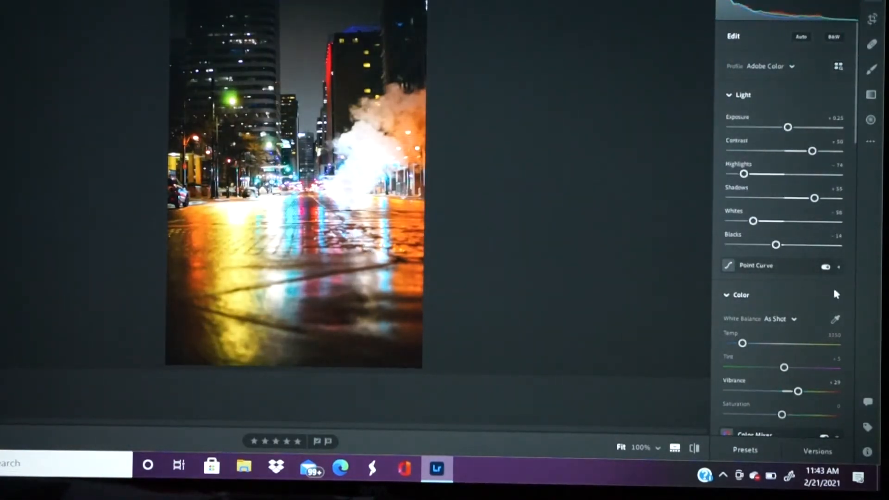
# Raise Texture to about +47 for crisper steam and street-light detail
pyautogui.scroll(-3)
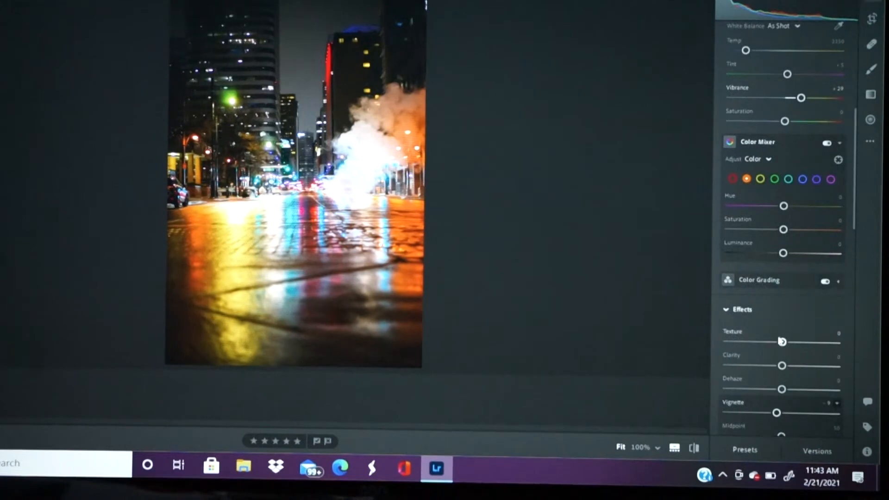
pyautogui.moveTo(782, 342); pyautogui.dragTo(823, 342)
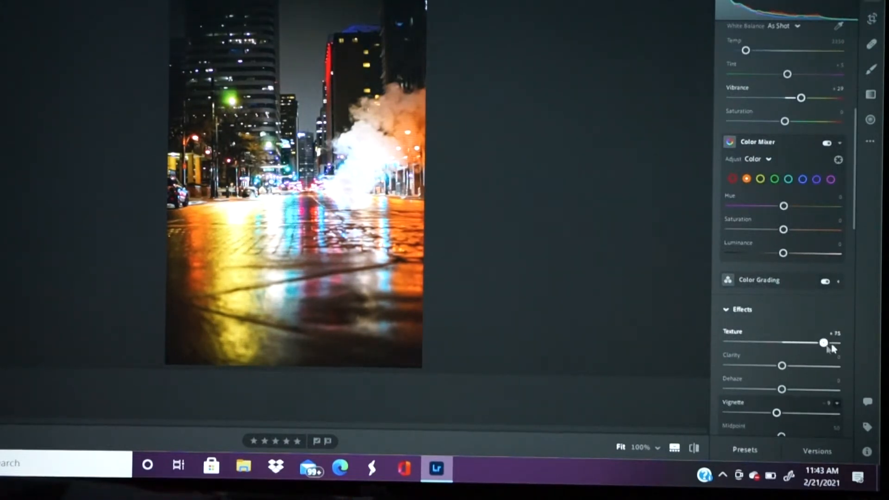
pyautogui.moveTo(823, 342); pyautogui.dragTo(804, 342)
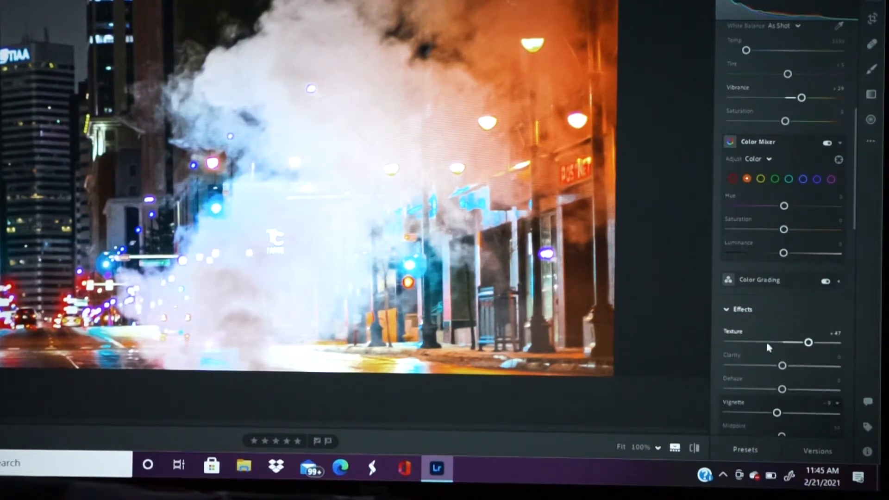
# Settle Texture at about +43 after trying +69, then nudge Sharpening up
pyautogui.moveTo(809, 343); pyautogui.dragTo(820, 343)
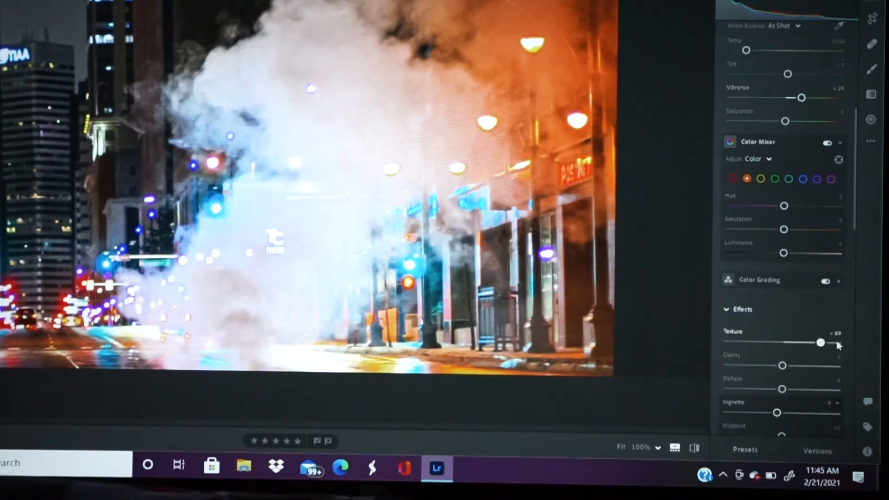
pyautogui.moveTo(820, 343); pyautogui.dragTo(807, 342)
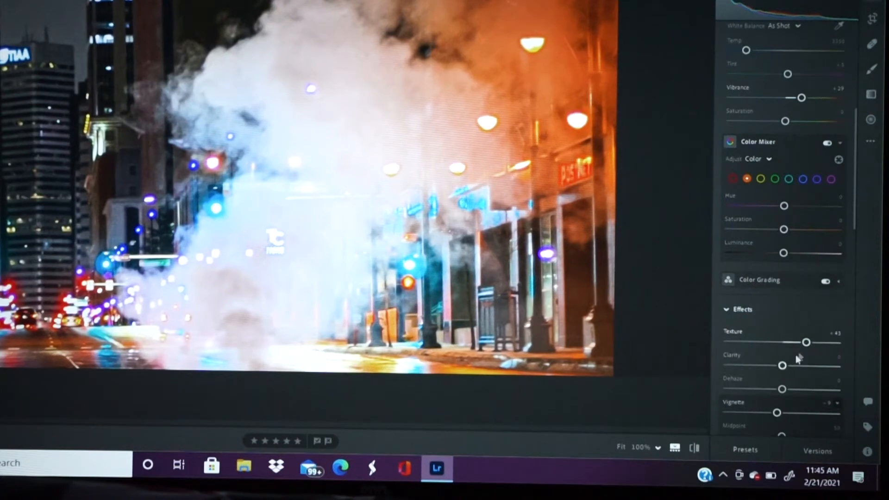
pyautogui.scroll(-3)
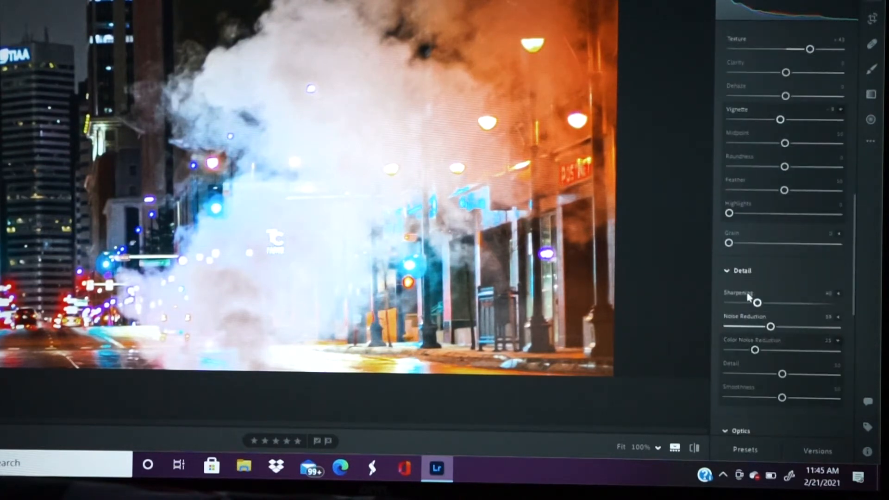
pyautogui.moveTo(755, 303); pyautogui.dragTo(787, 303)
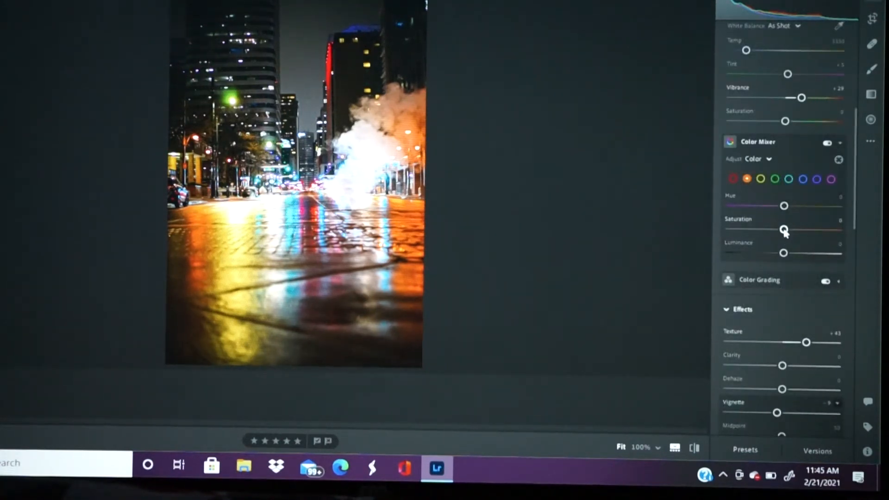
# Adjust orange and yellow saturation, then boost green saturation to around +59 and refine it
pyautogui.moveTo(785, 229); pyautogui.dragTo(769, 229)
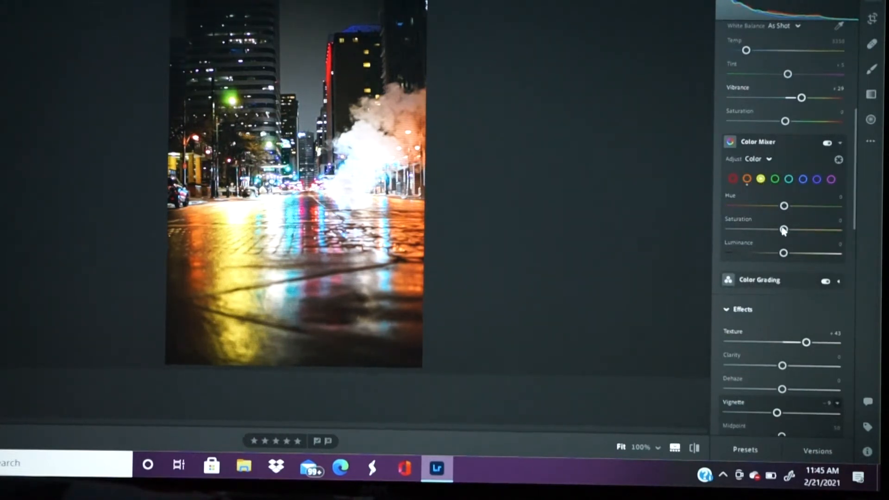
pyautogui.moveTo(785, 229); pyautogui.dragTo(809, 229)
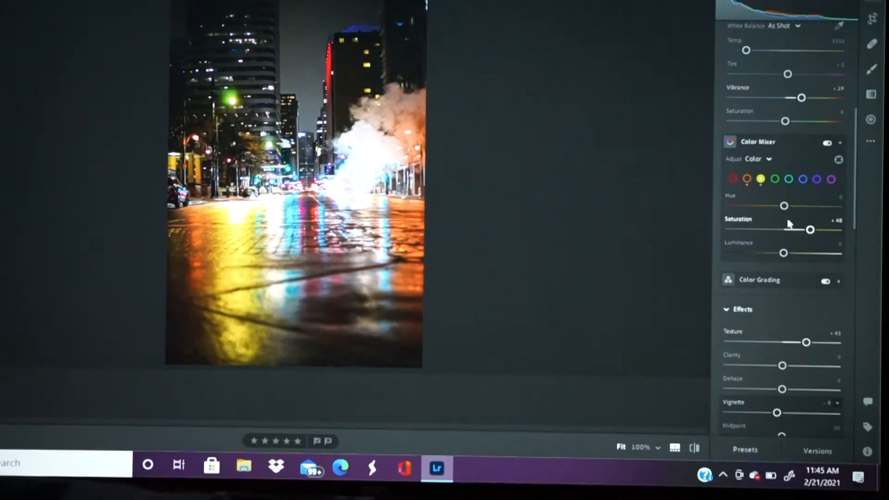
pyautogui.click(774, 180)
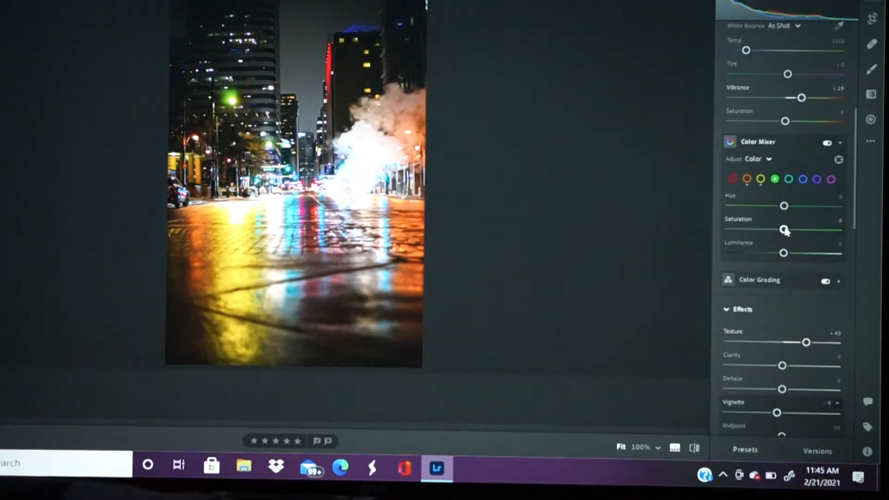
pyautogui.moveTo(784, 229); pyautogui.dragTo(830, 229)
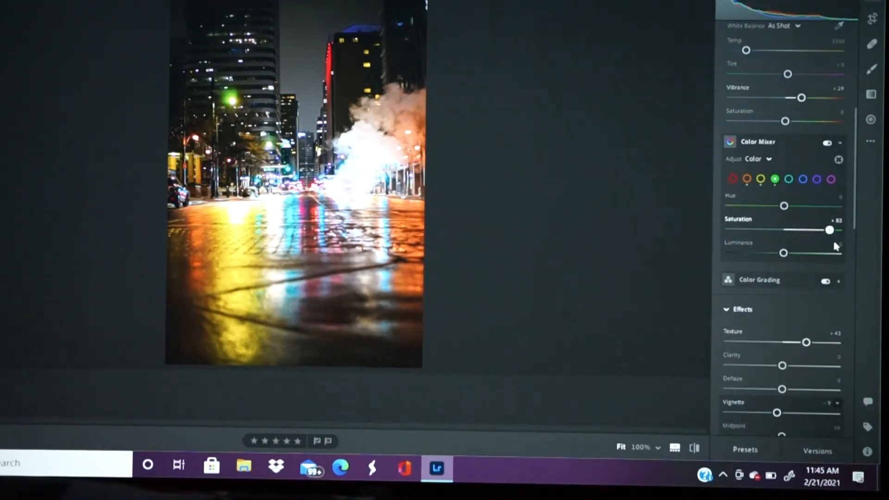
pyautogui.moveTo(830, 229); pyautogui.dragTo(815, 229)
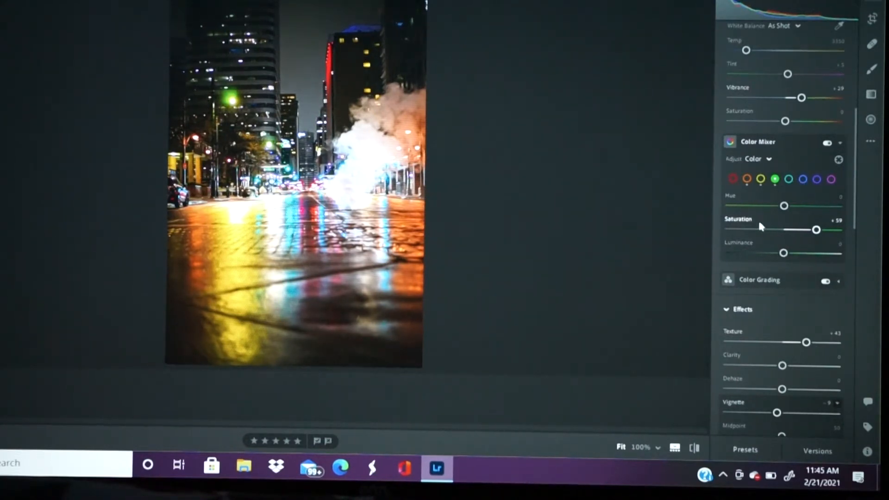
pyautogui.moveTo(816, 229); pyautogui.dragTo(785, 229)
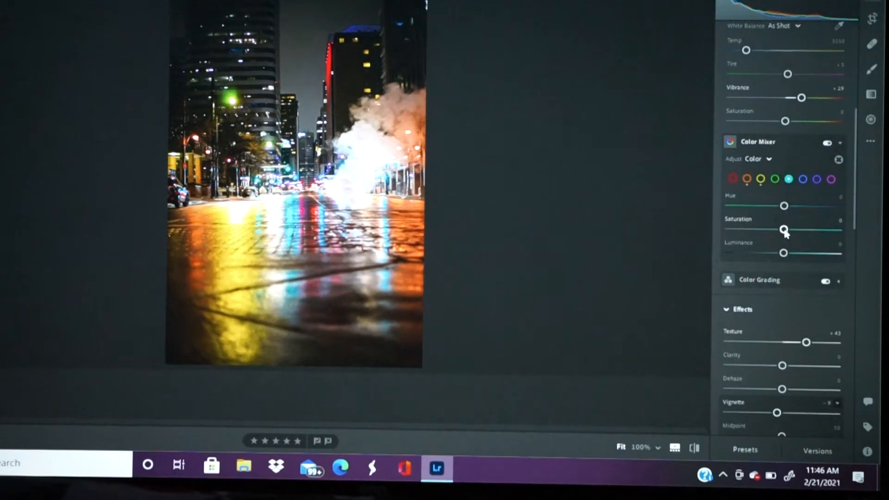
# Set aqua saturation to about +36 and brighten the aqua luminance
pyautogui.moveTo(786, 228); pyautogui.dragTo(839, 229)
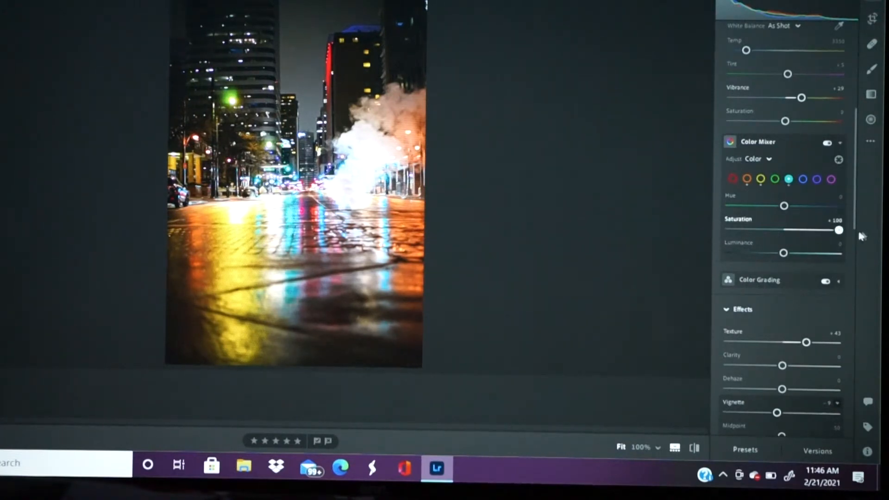
pyautogui.moveTo(840, 228); pyautogui.dragTo(767, 229)
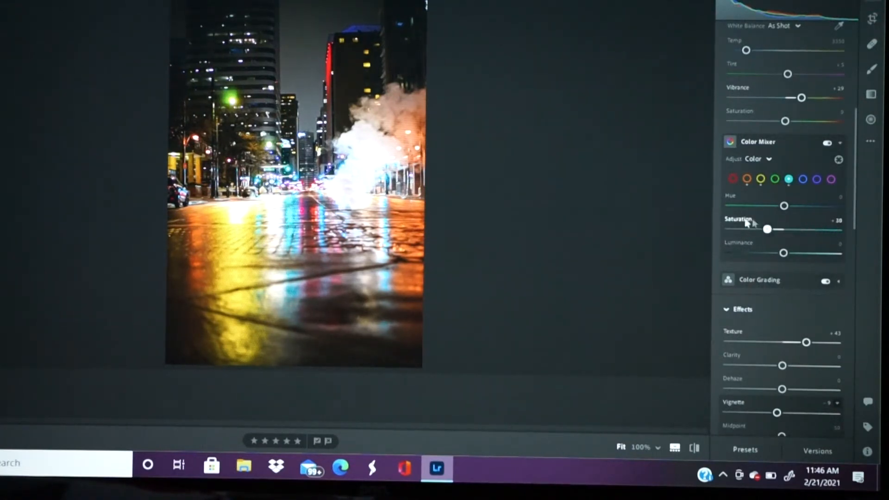
pyautogui.moveTo(767, 229); pyautogui.dragTo(771, 229)
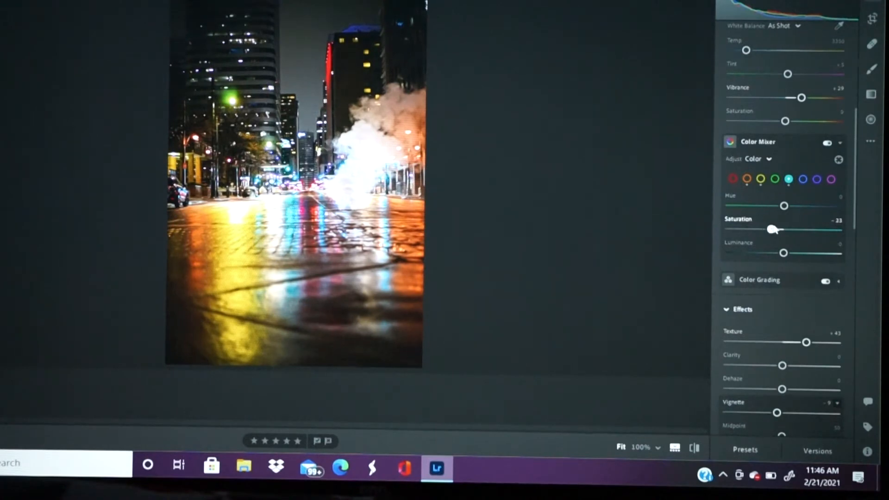
pyautogui.moveTo(772, 229); pyautogui.dragTo(804, 229)
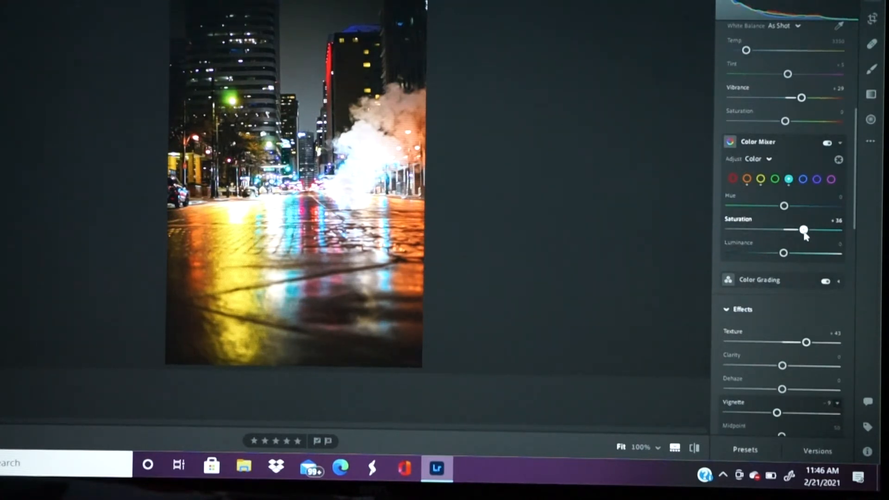
pyautogui.moveTo(784, 253); pyautogui.dragTo(816, 253)
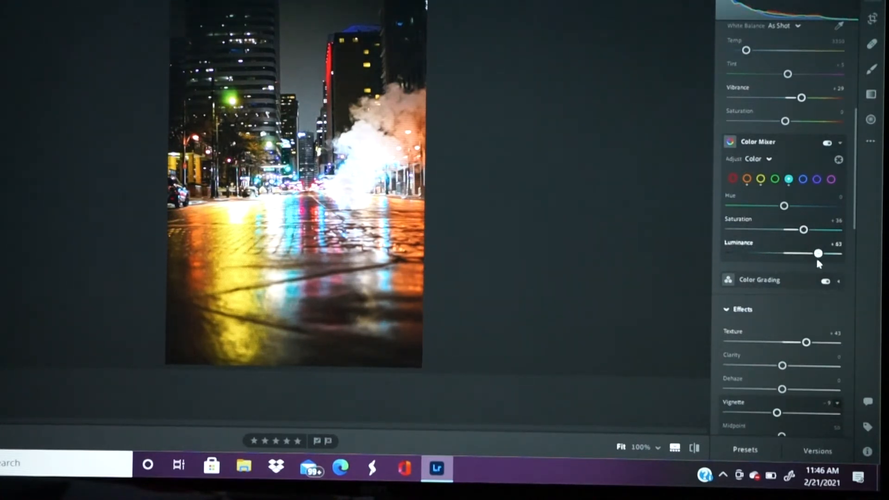
pyautogui.moveTo(817, 254); pyautogui.dragTo(804, 254)
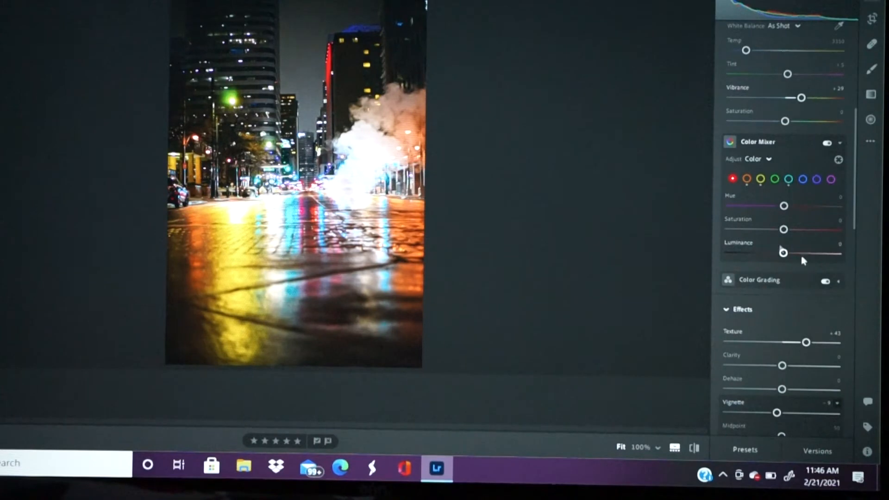
# Boost red saturation to about +62 and red luminance to about +37
pyautogui.moveTo(784, 228); pyautogui.dragTo(805, 229)
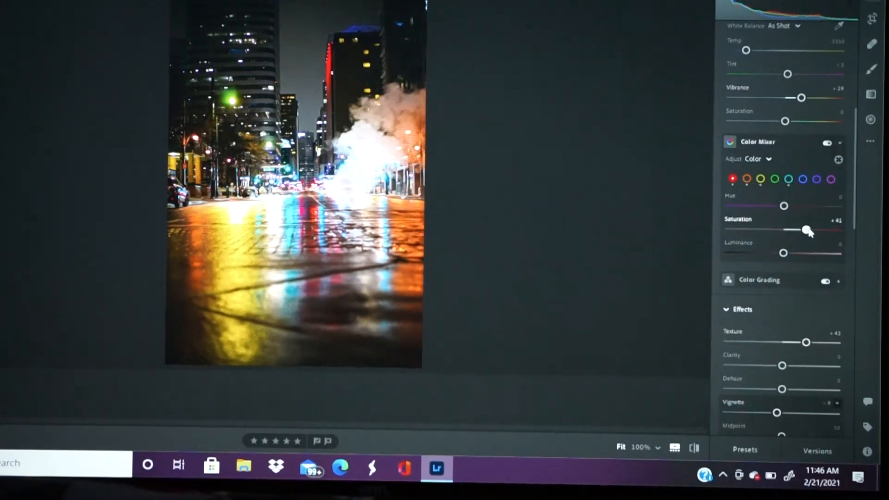
pyautogui.moveTo(803, 230); pyautogui.dragTo(815, 230)
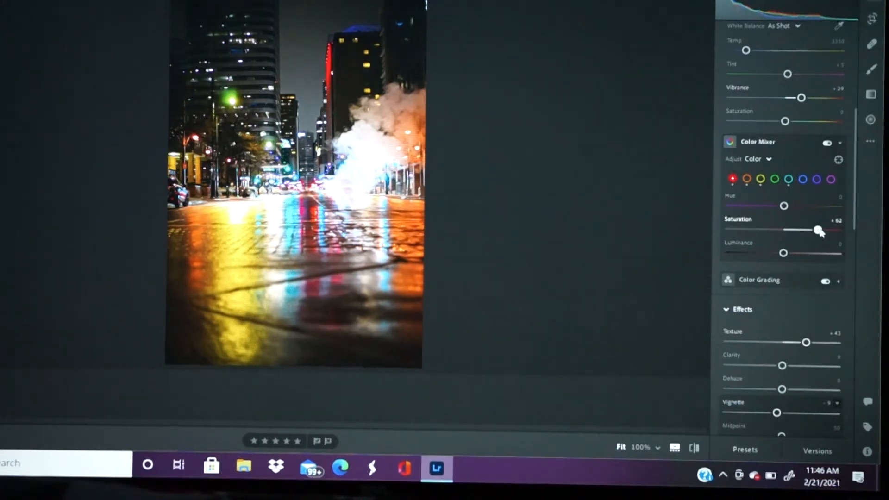
pyautogui.moveTo(783, 254); pyautogui.dragTo(802, 253)
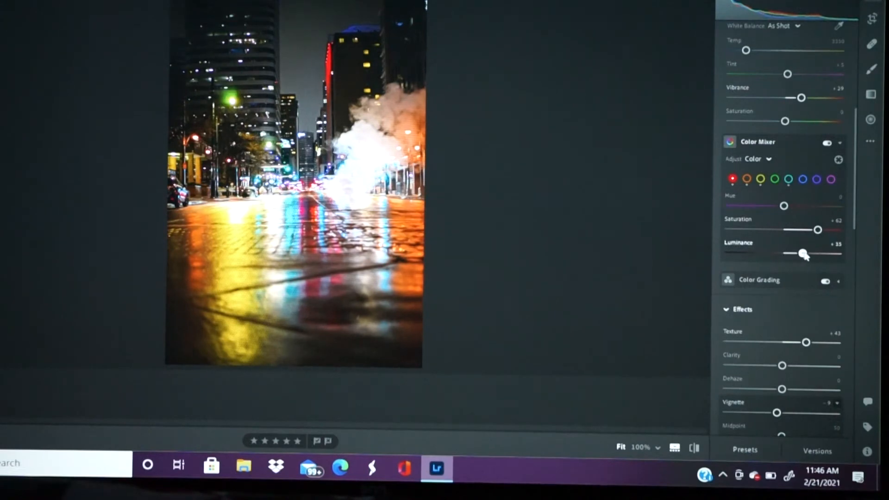
pyautogui.moveTo(804, 254); pyautogui.dragTo(799, 253)
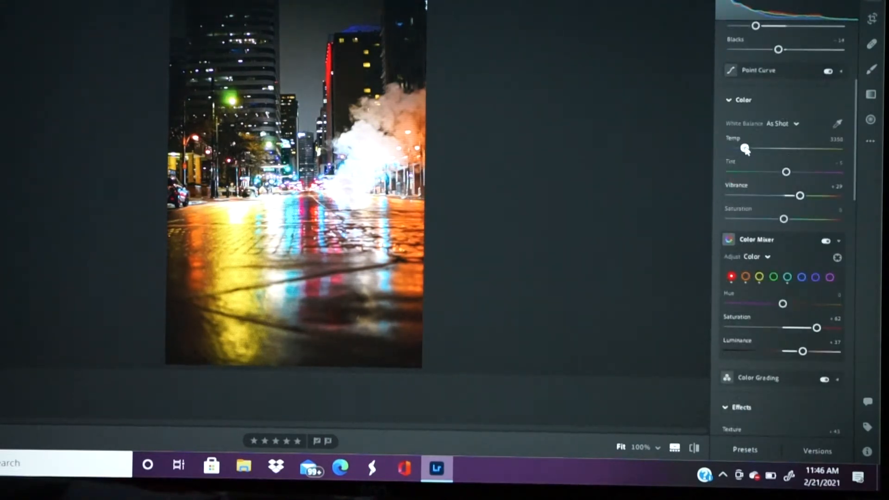
# Cool the white balance temperature to about 2621 and shift Tint to about -8
pyautogui.moveTo(746, 148); pyautogui.dragTo(738, 148)
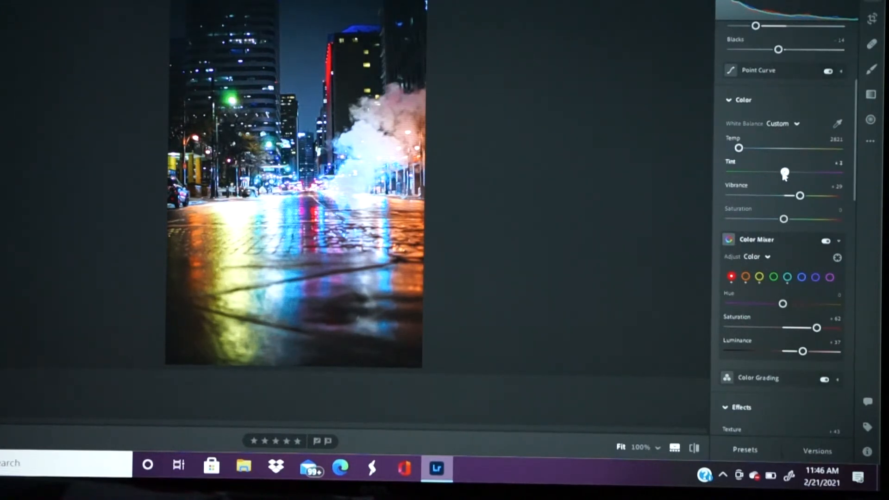
pyautogui.moveTo(785, 174); pyautogui.dragTo(781, 173)
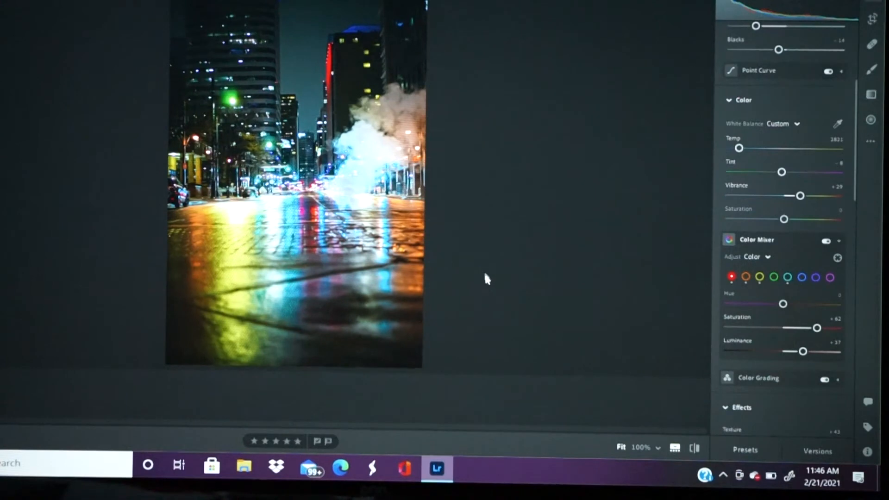
pyautogui.moveTo(611, 342)
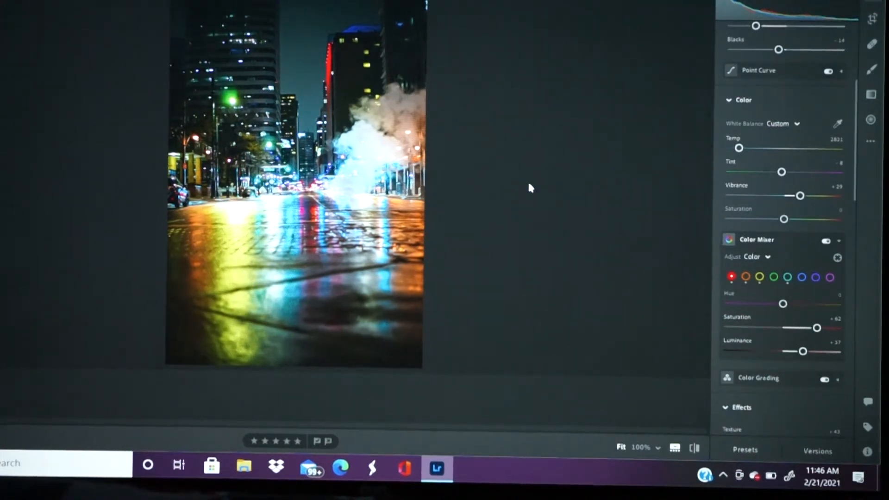
pyautogui.moveTo(665, 76)
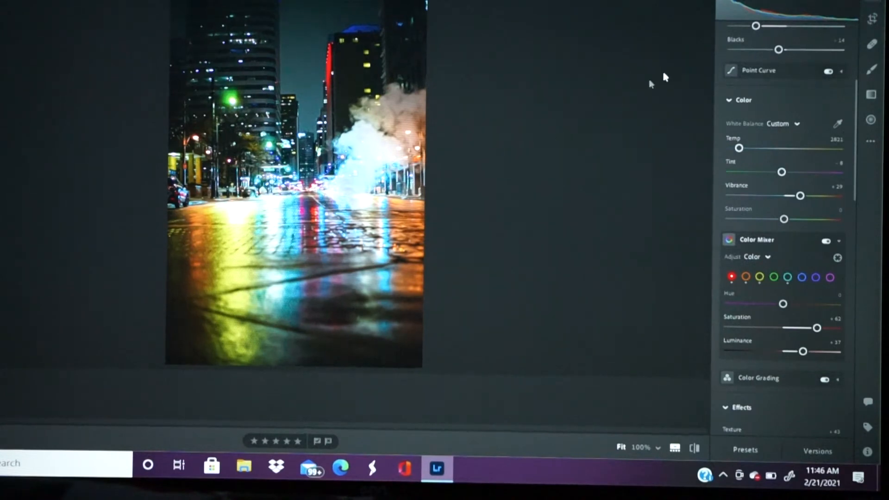
pyautogui.moveTo(735, 125)
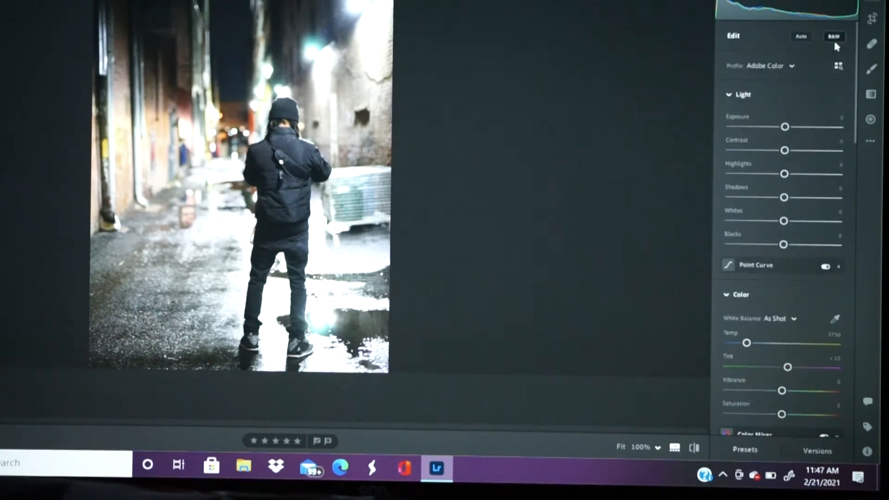
# Switch the alley photo to B&W and push Contrast up to about +62
pyautogui.click(833, 36)
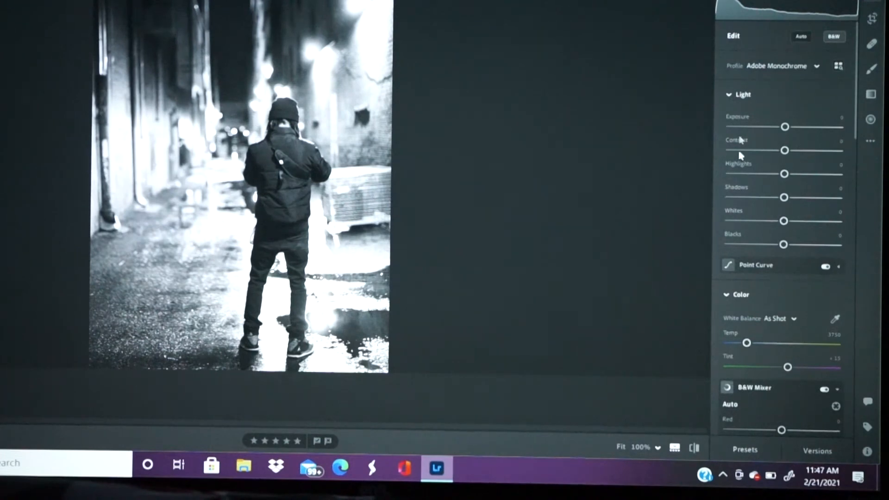
pyautogui.moveTo(870, 120)
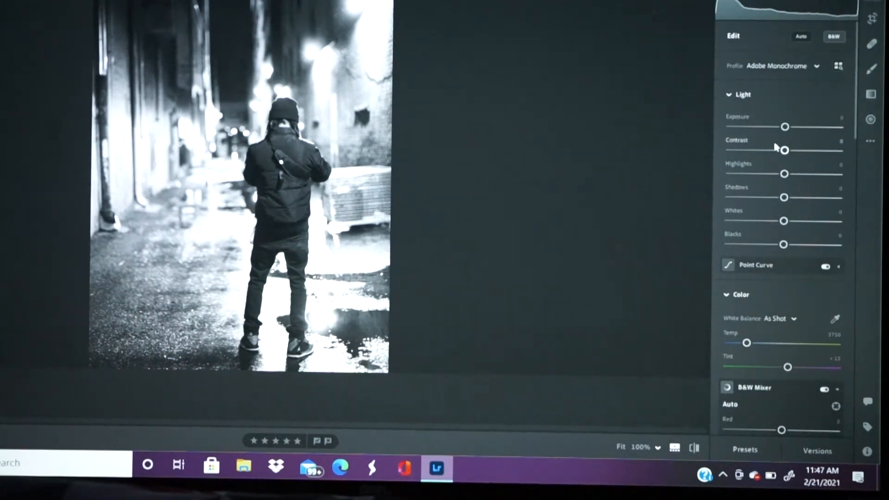
pyautogui.moveTo(785, 150); pyautogui.dragTo(800, 150)
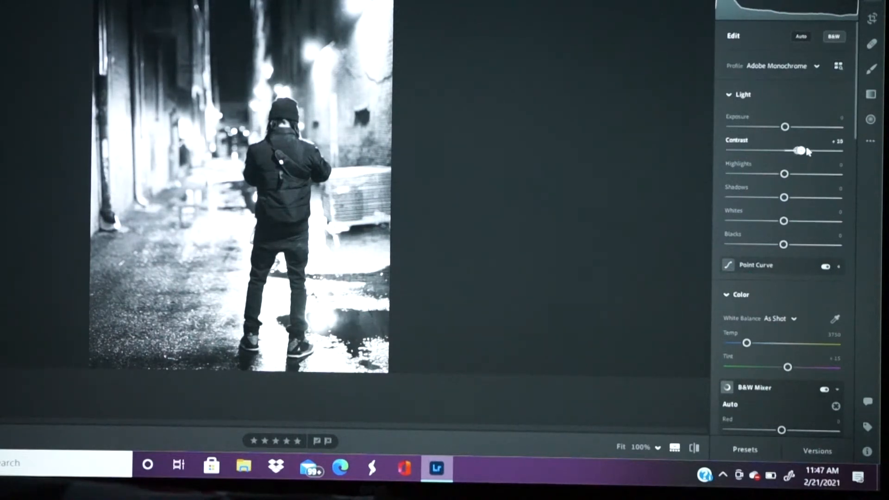
pyautogui.moveTo(799, 150); pyautogui.dragTo(820, 150)
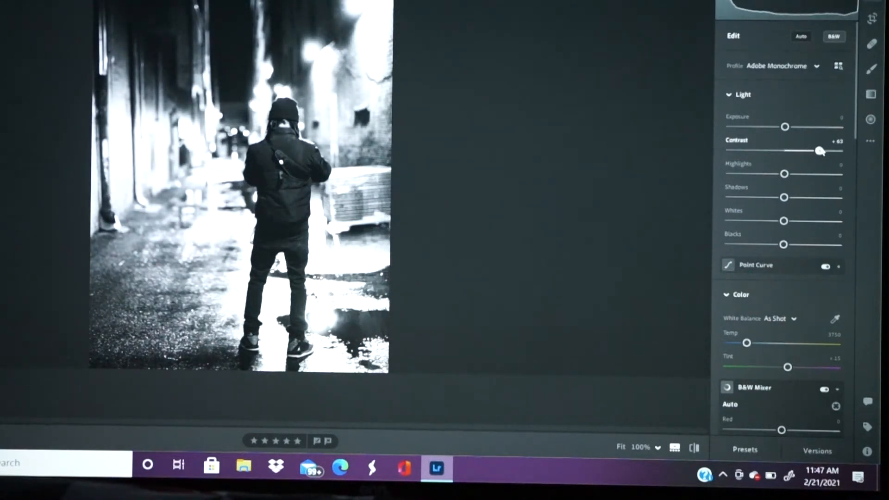
pyautogui.moveTo(819, 150); pyautogui.dragTo(817, 151)
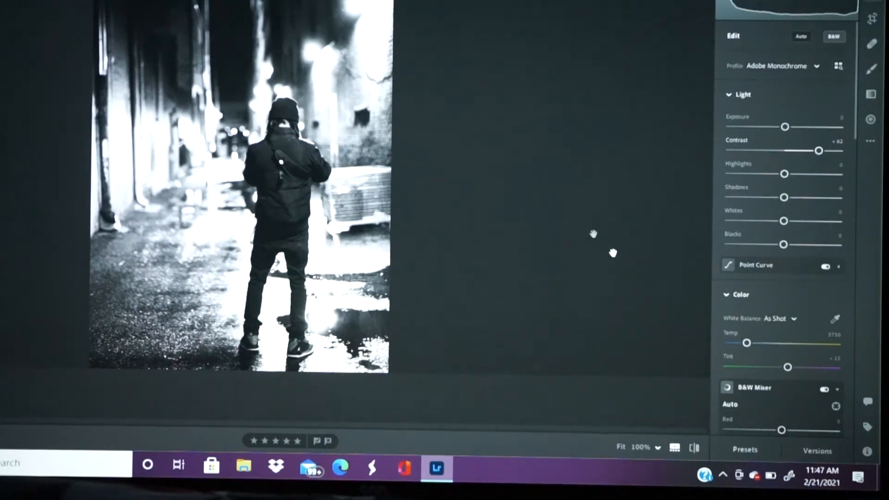
pyautogui.scroll(-3)
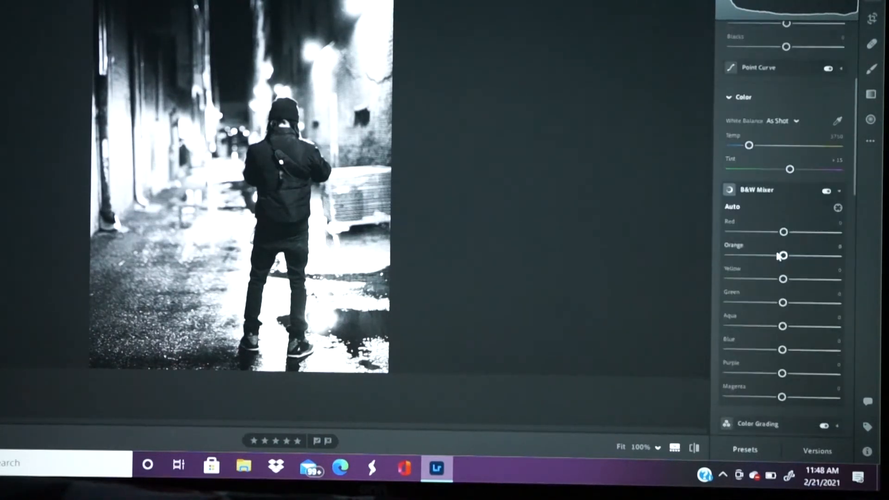
pyautogui.scroll(-3)
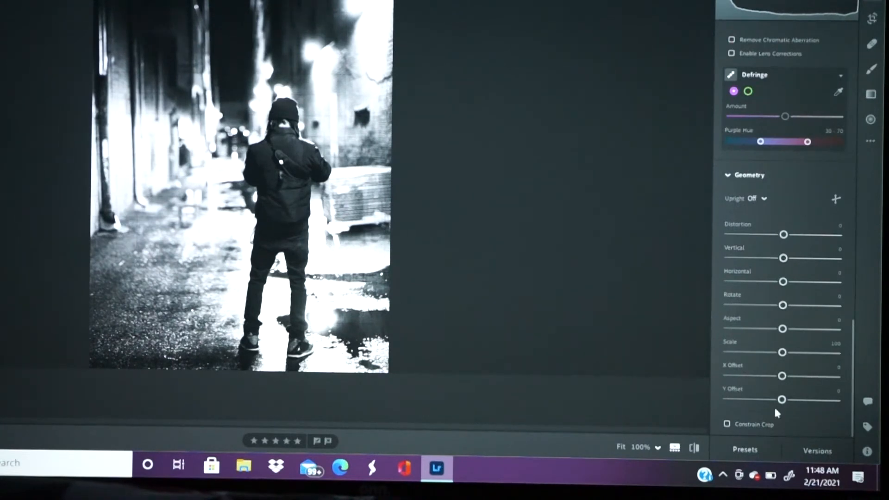
# Scale the photo to 109, shift it to X offset +7.7 and Y offset +6.7, with Constrain Crop on
pyautogui.moveTo(781, 352); pyautogui.dragTo(792, 352)
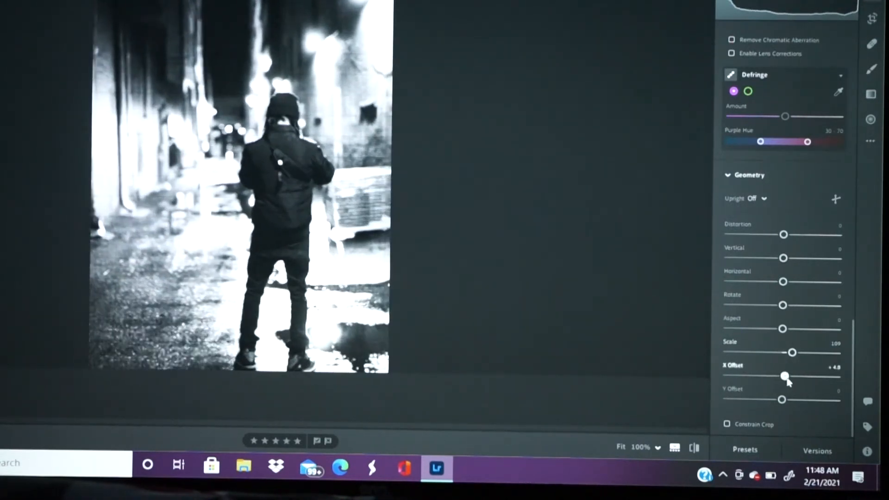
pyautogui.moveTo(786, 376); pyautogui.dragTo(789, 376)
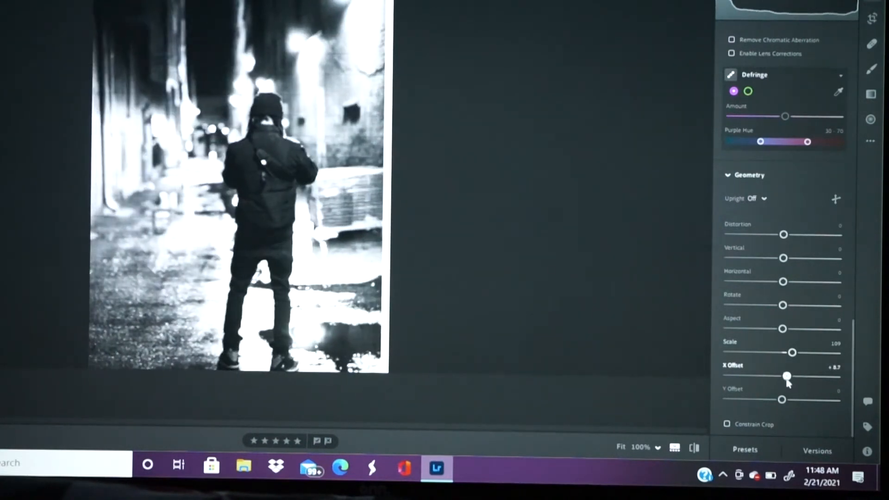
pyautogui.moveTo(787, 376); pyautogui.dragTo(785, 376)
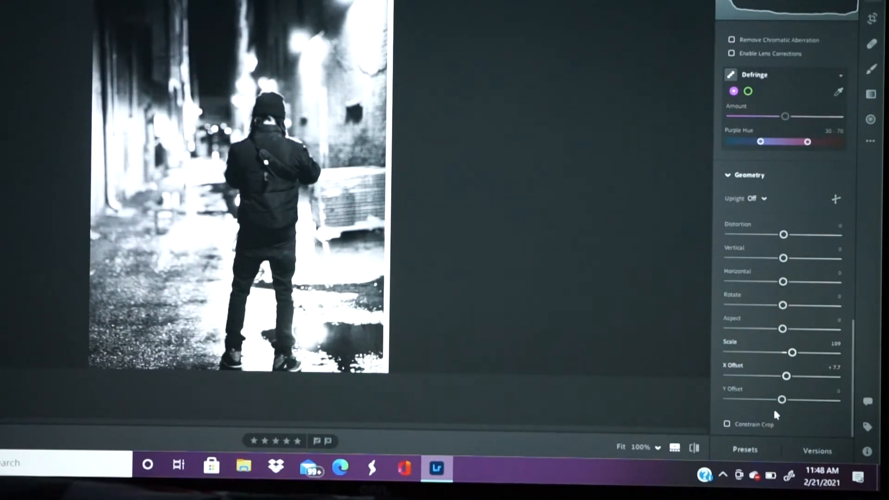
pyautogui.moveTo(783, 400); pyautogui.dragTo(787, 400)
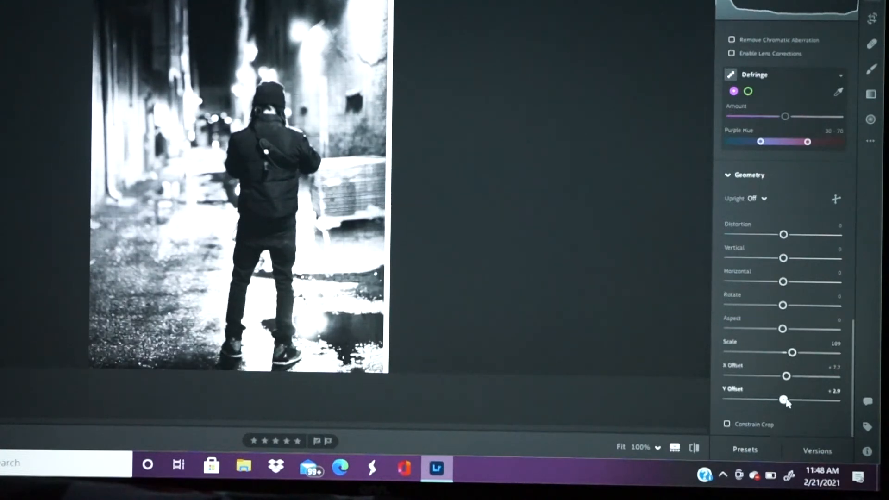
pyautogui.moveTo(782, 399); pyautogui.dragTo(789, 399)
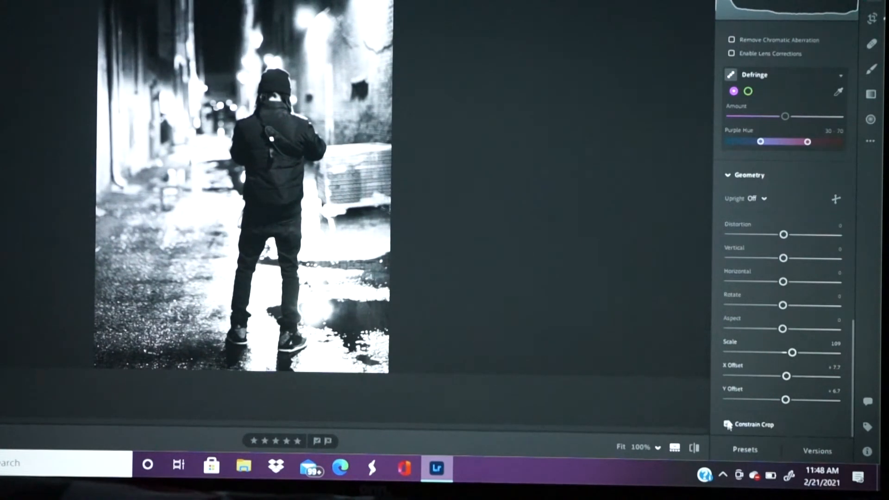
pyautogui.click(727, 425)
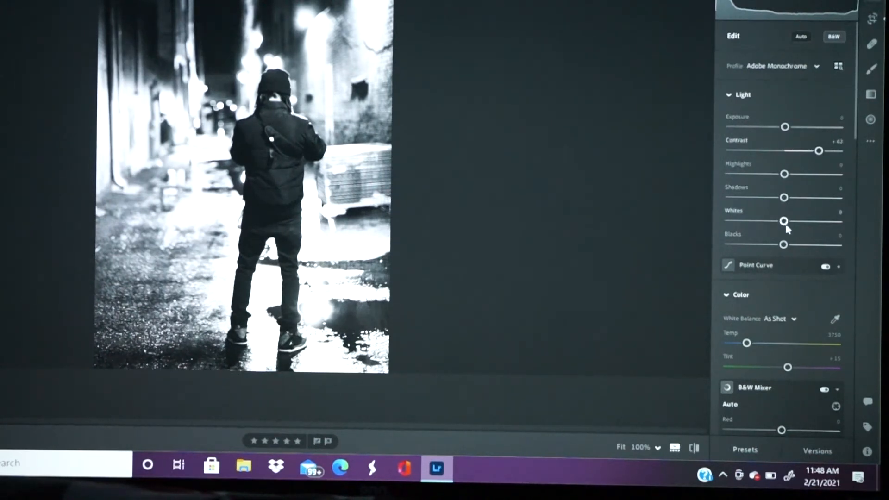
# Pull Whites down to about -48 and Highlights down toward -77
pyautogui.moveTo(784, 221); pyautogui.dragTo(782, 221)
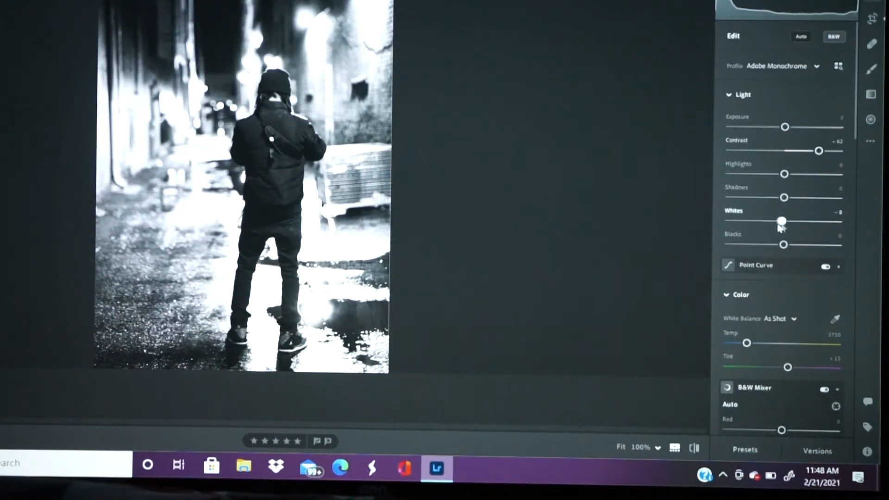
pyautogui.moveTo(781, 221); pyautogui.dragTo(743, 220)
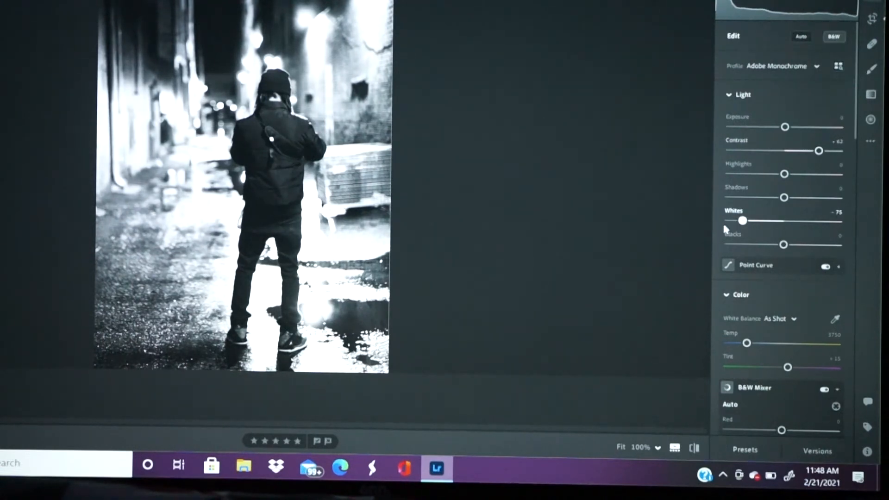
pyautogui.moveTo(743, 220); pyautogui.dragTo(729, 220)
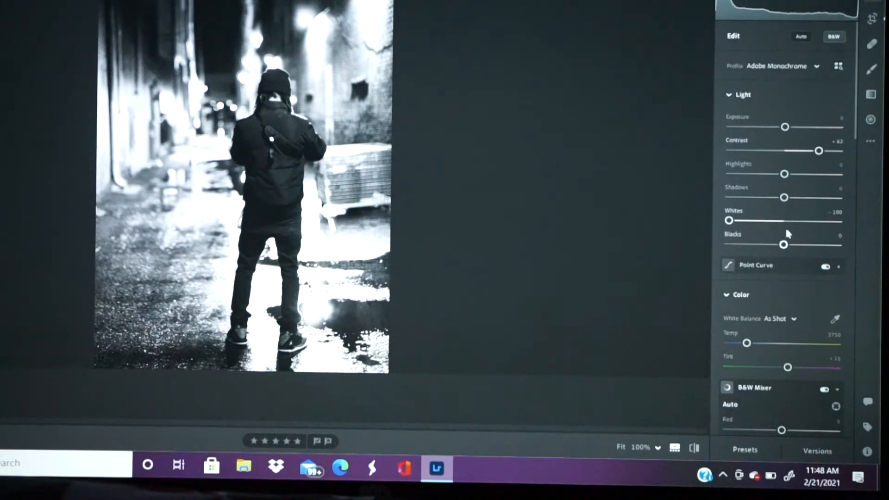
pyautogui.moveTo(785, 174); pyautogui.dragTo(729, 174)
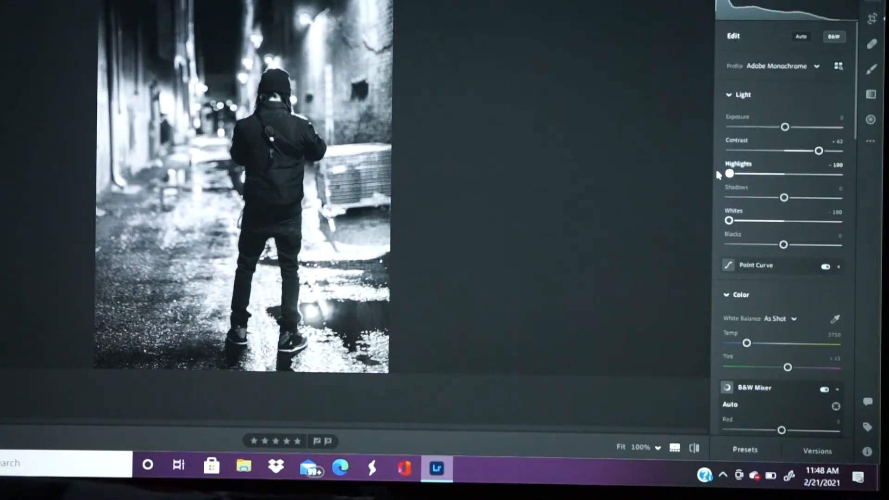
pyautogui.moveTo(730, 174); pyautogui.dragTo(751, 174)
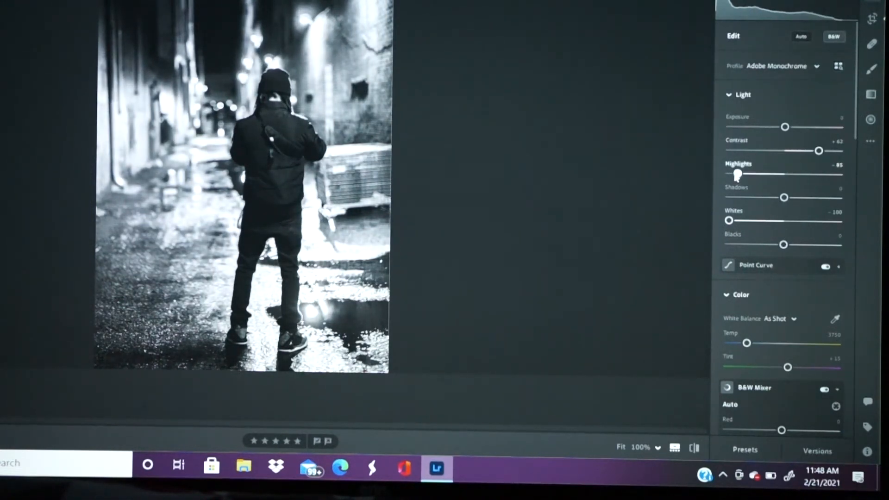
pyautogui.moveTo(736, 174); pyautogui.dragTo(742, 174)
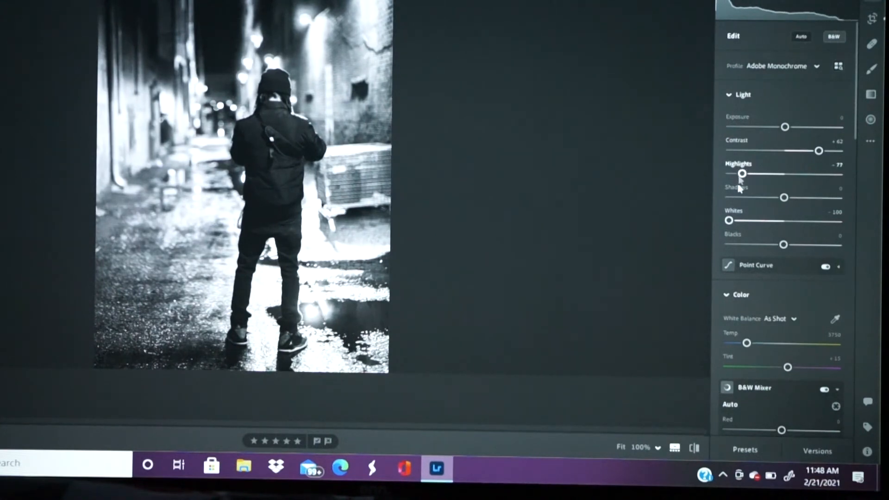
pyautogui.moveTo(729, 220); pyautogui.dragTo(751, 221)
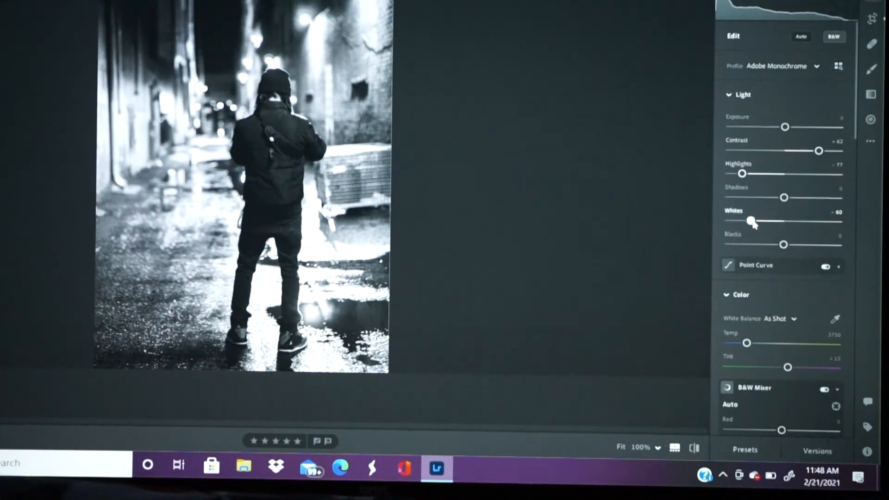
pyautogui.moveTo(751, 222); pyautogui.dragTo(759, 221)
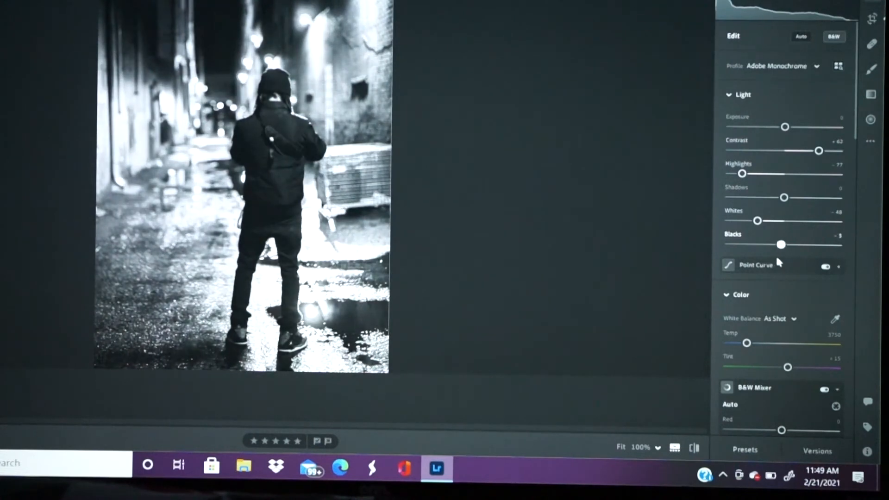
# Deepen Blacks to about -18 and settle Highlights at about -39
pyautogui.moveTo(781, 245); pyautogui.dragTo(772, 245)
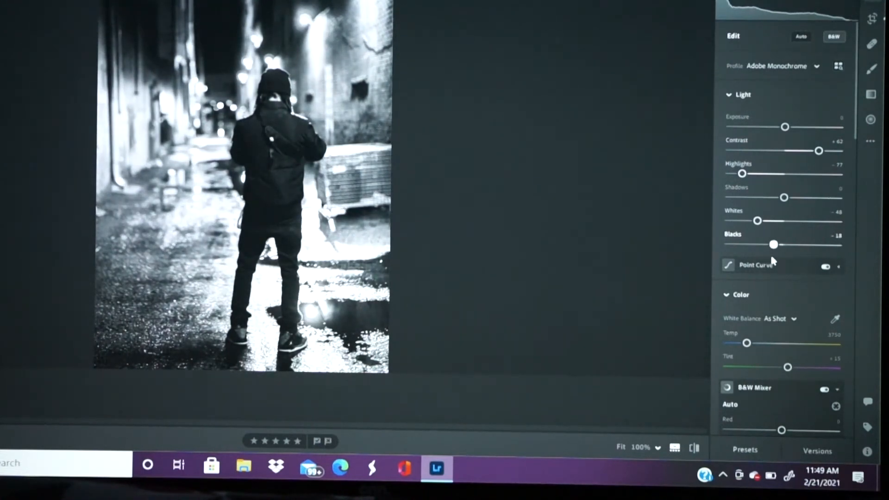
pyautogui.moveTo(774, 245); pyautogui.dragTo(777, 245)
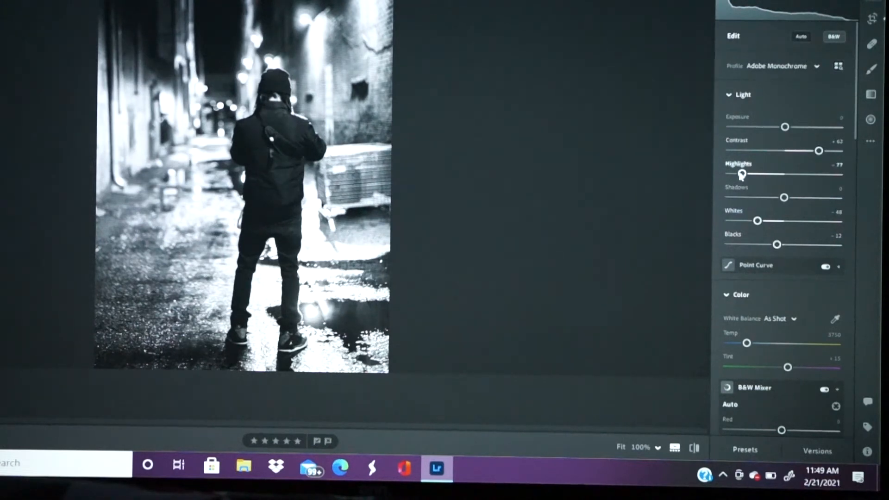
pyautogui.moveTo(742, 175); pyautogui.dragTo(762, 174)
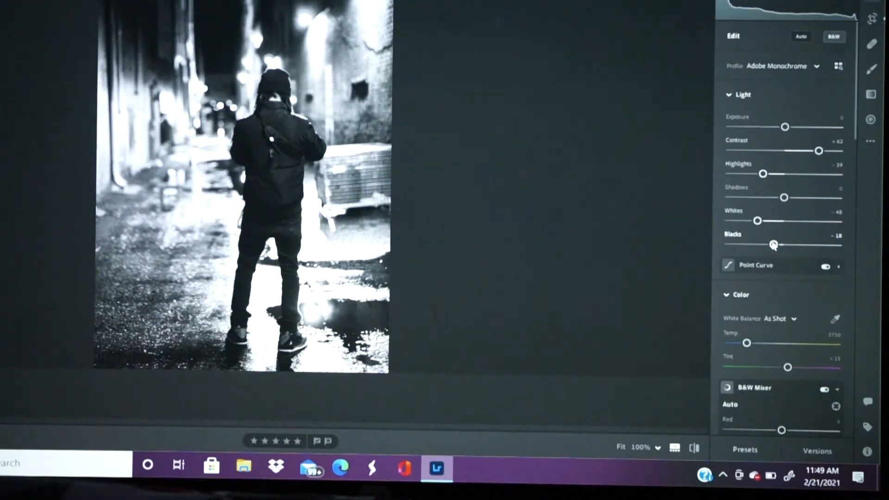
pyautogui.moveTo(792, 293)
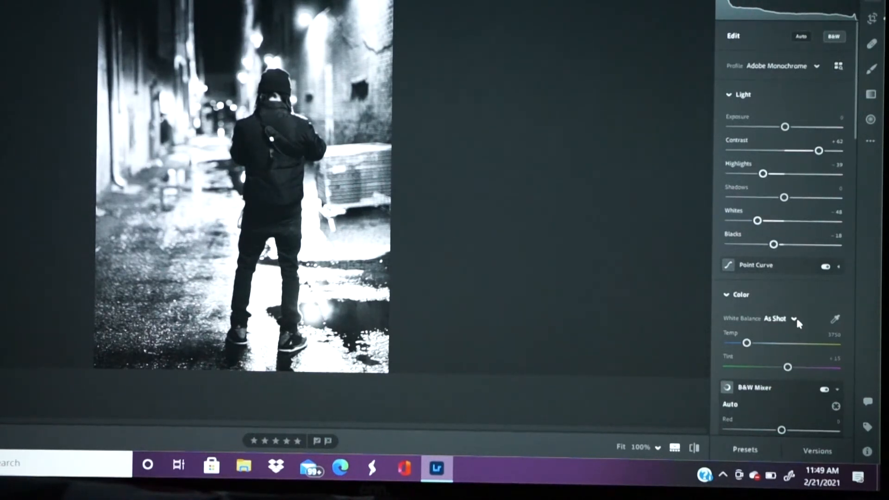
pyautogui.scroll(-3)
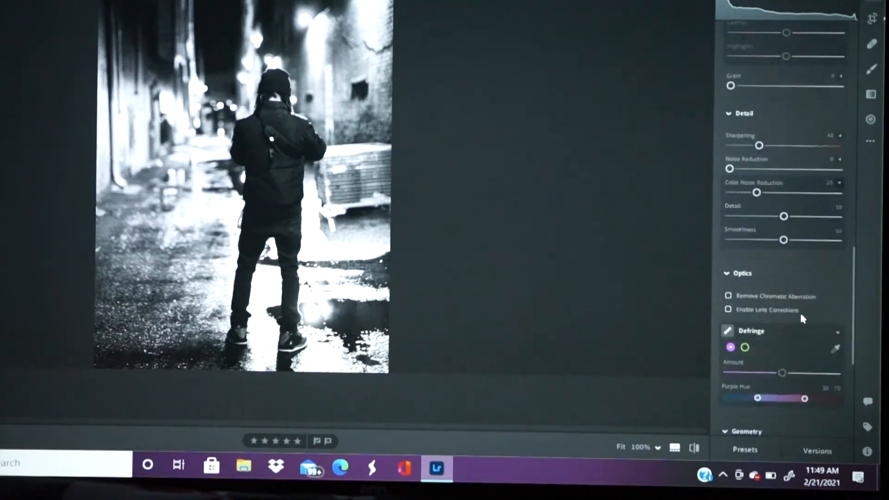
# Raise Noise Reduction to about 29 and pan the zoomed photo to check the grain
pyautogui.scroll(-3)
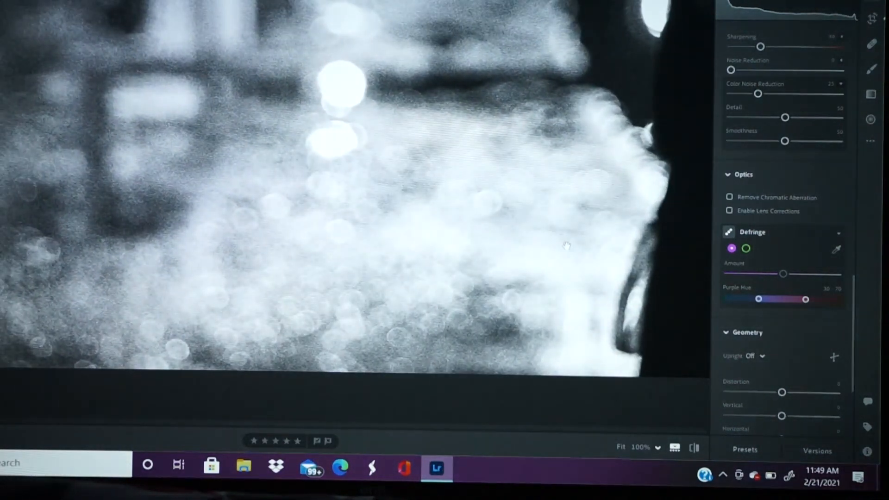
pyautogui.moveTo(792, 223)
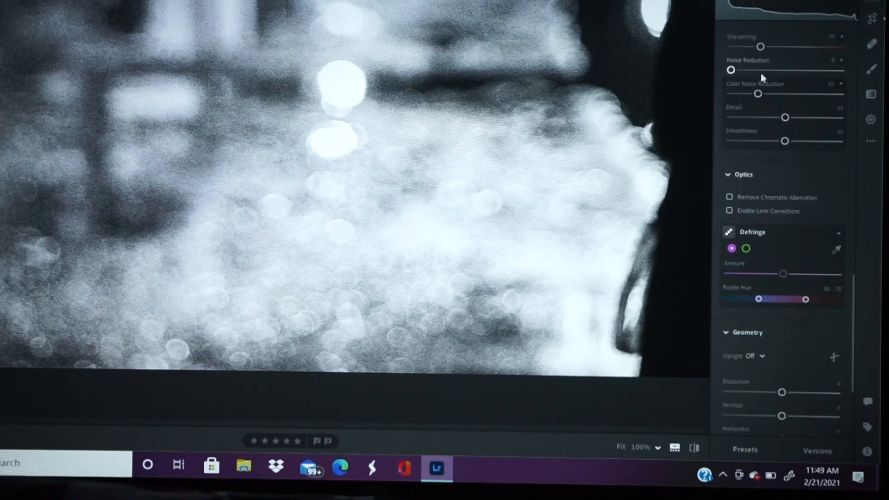
pyautogui.moveTo(731, 70); pyautogui.dragTo(764, 69)
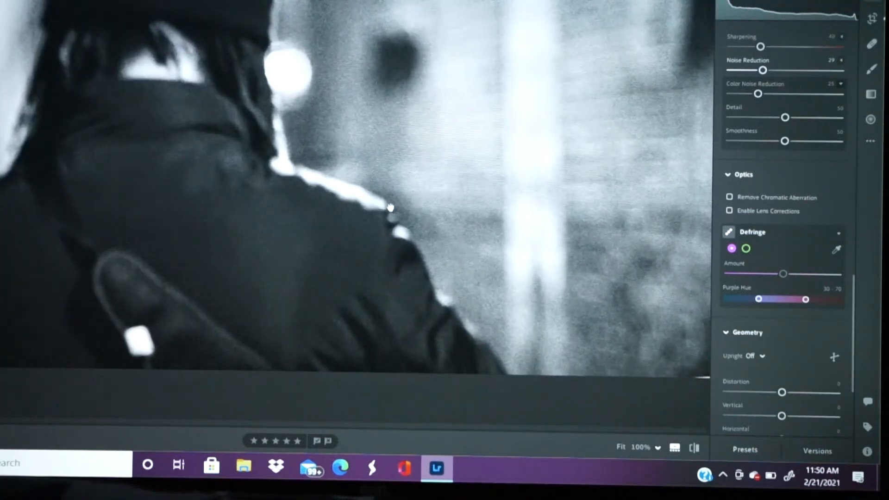
pyautogui.moveTo(390, 207); pyautogui.dragTo(462, 189)
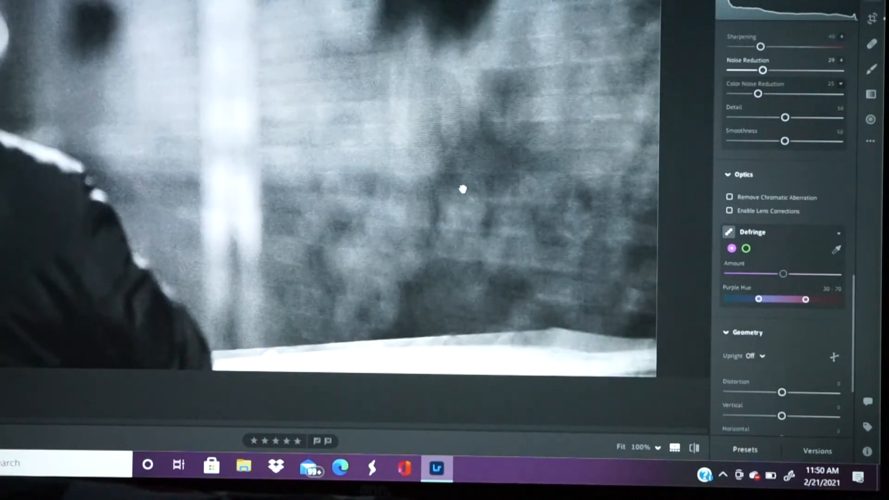